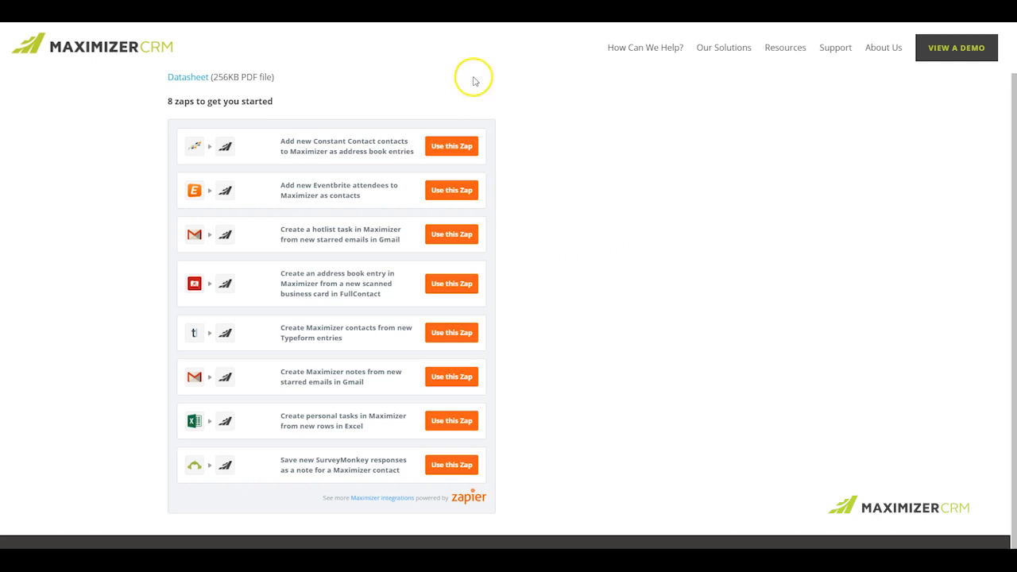
pyautogui.moveTo(564, 203)
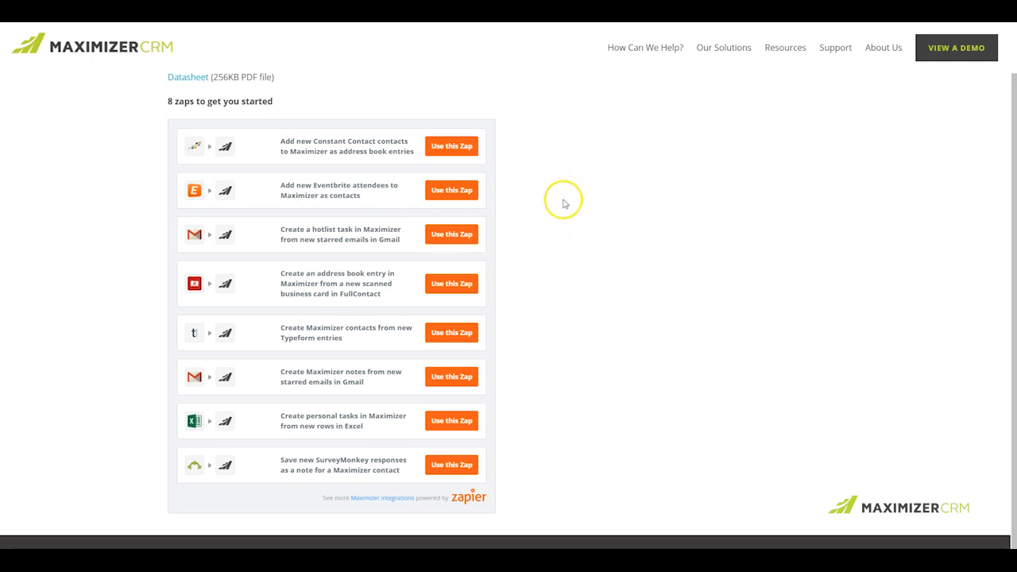
pyautogui.moveTo(252, 138)
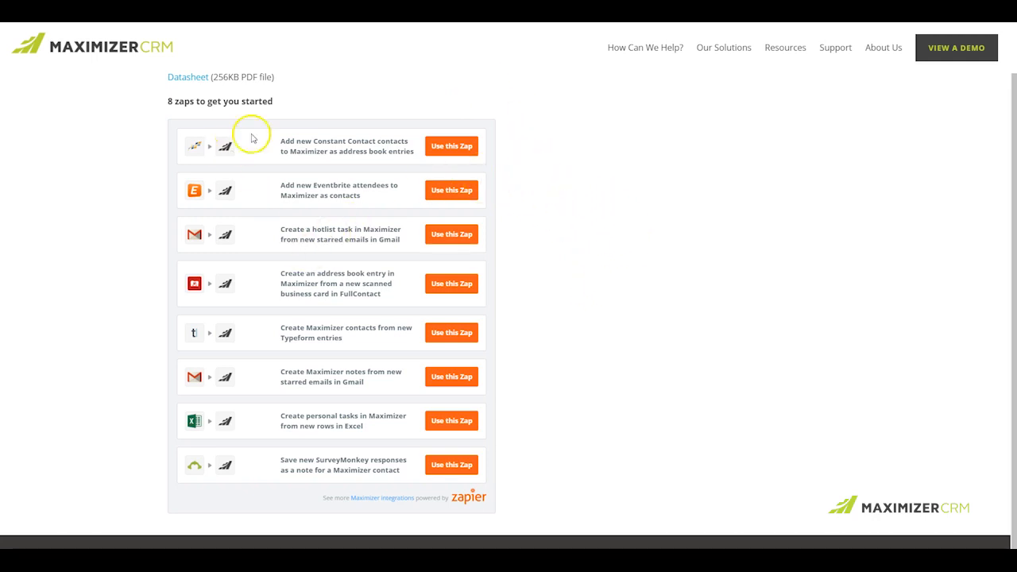
pyautogui.moveTo(270, 477)
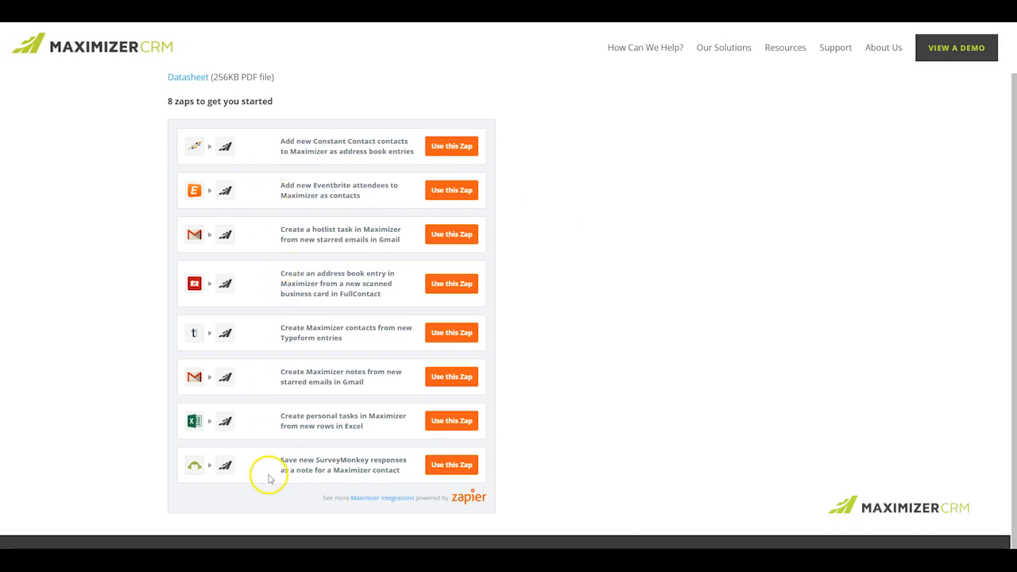
pyautogui.moveTo(220, 288)
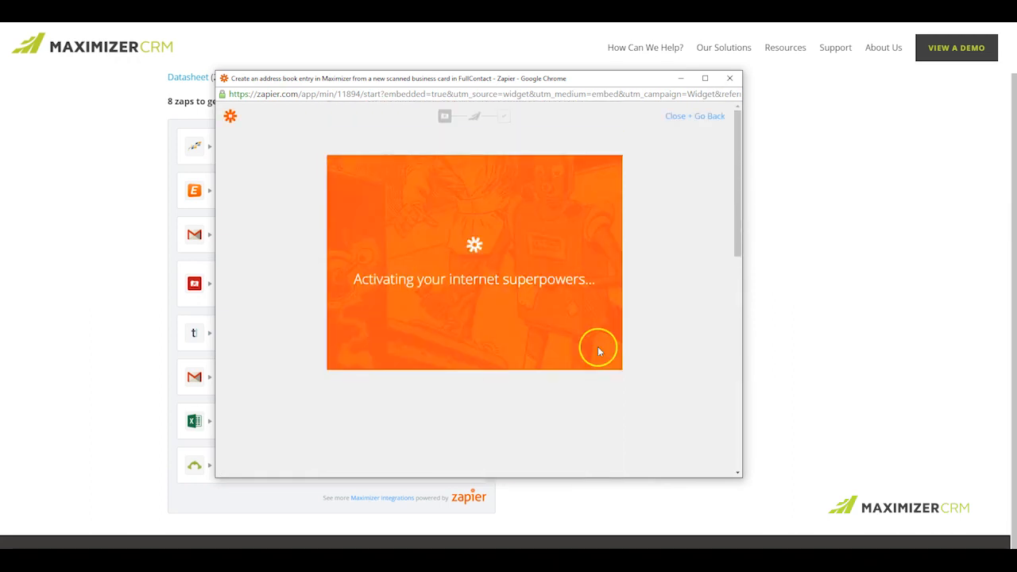
pyautogui.moveTo(675, 362)
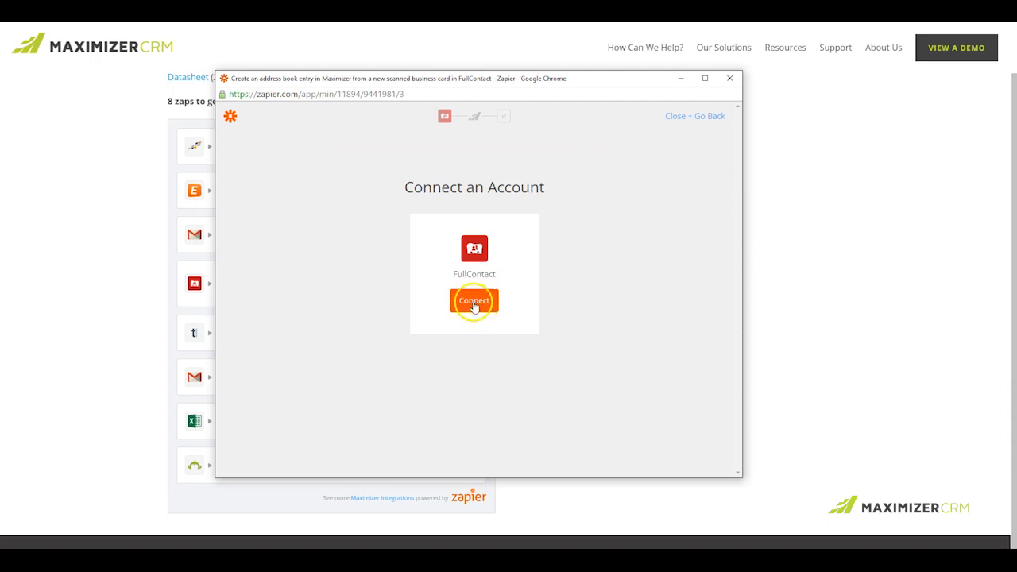
# Begin connecting the FullContact account for the business-card to Maximizer zap.
pyautogui.click(473, 300)
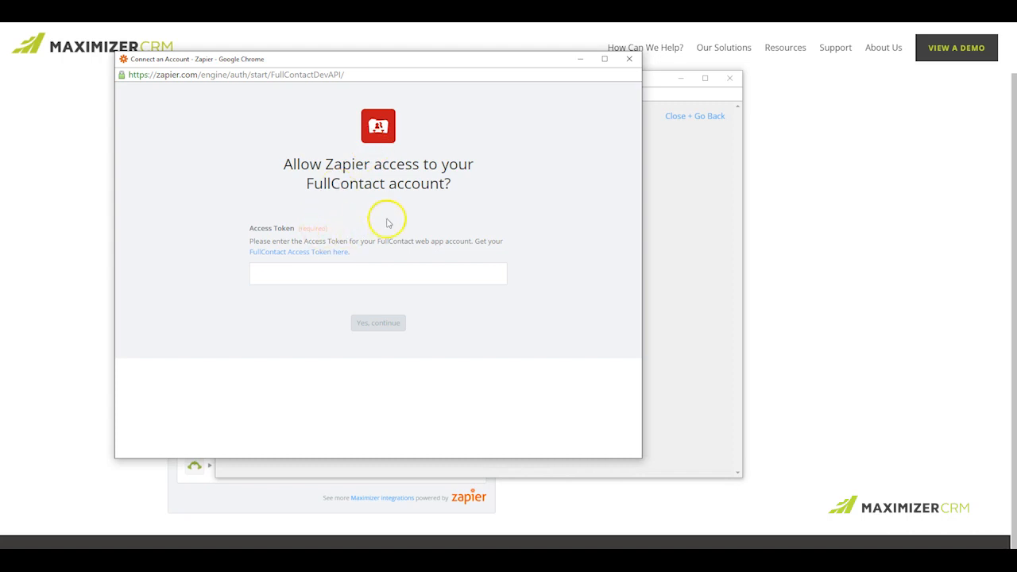
pyautogui.moveTo(298, 256)
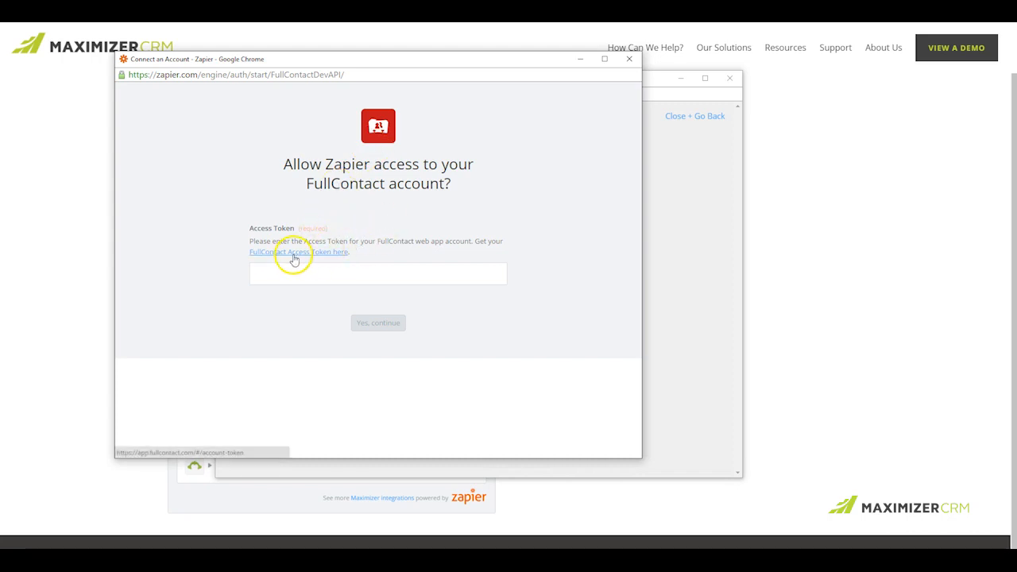
# Go to the FullContact profile page that holds the access token.
pyautogui.click(299, 251)
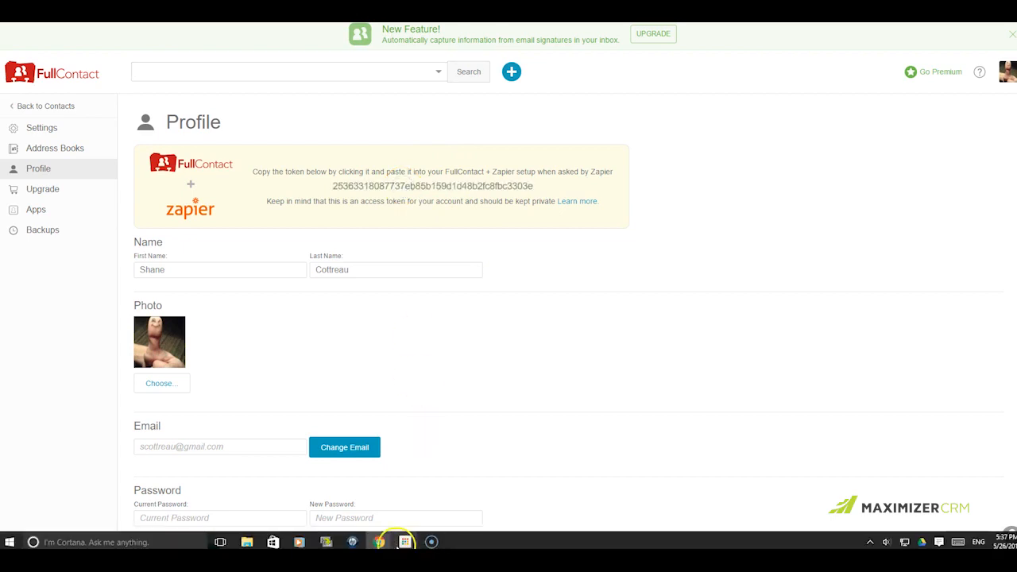
pyautogui.moveTo(378, 542)
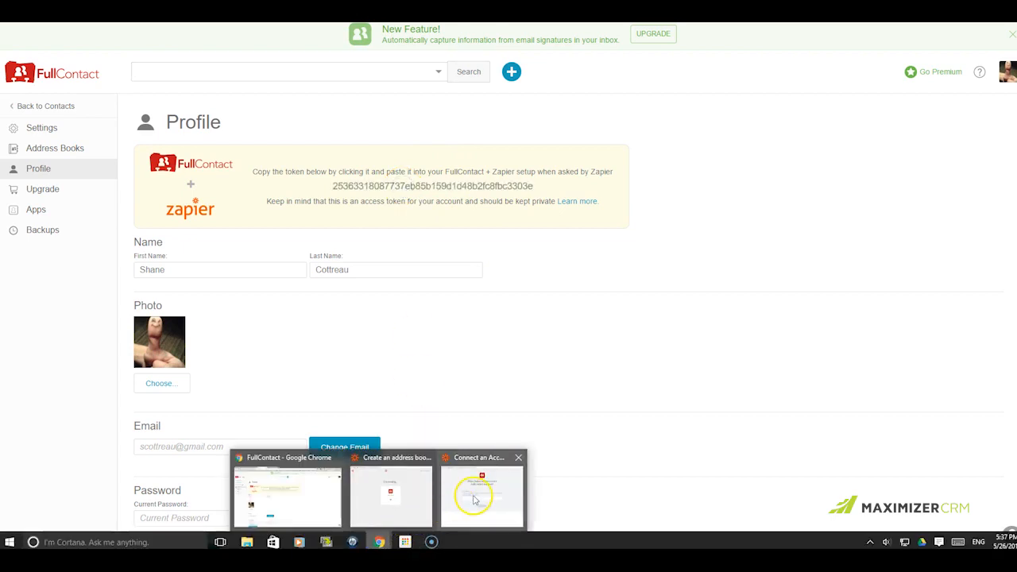
# Paste the copied FullContact access token into Zapier and continue the connection.
pyautogui.click(480, 492)
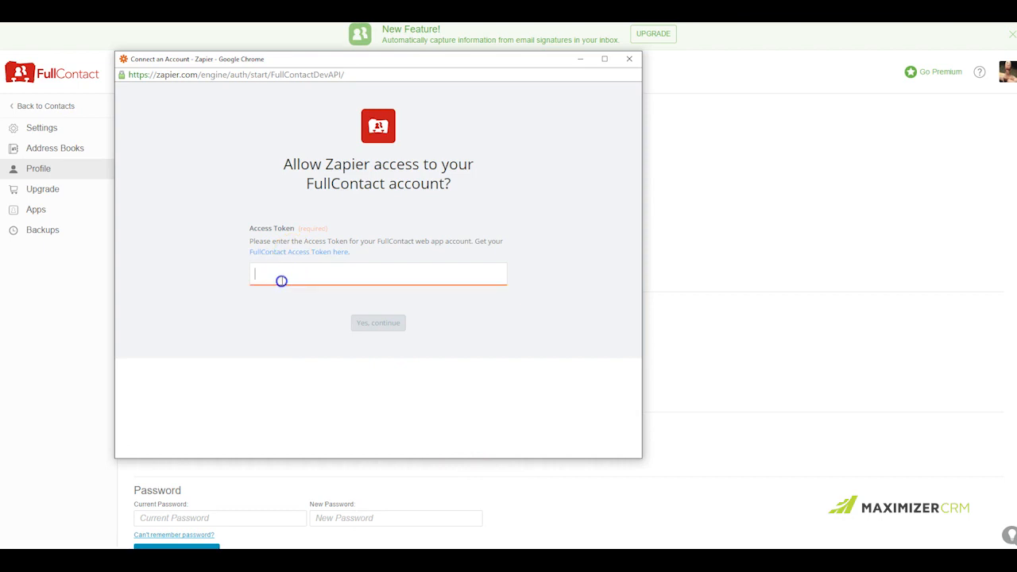
pyautogui.rightClick(281, 280)
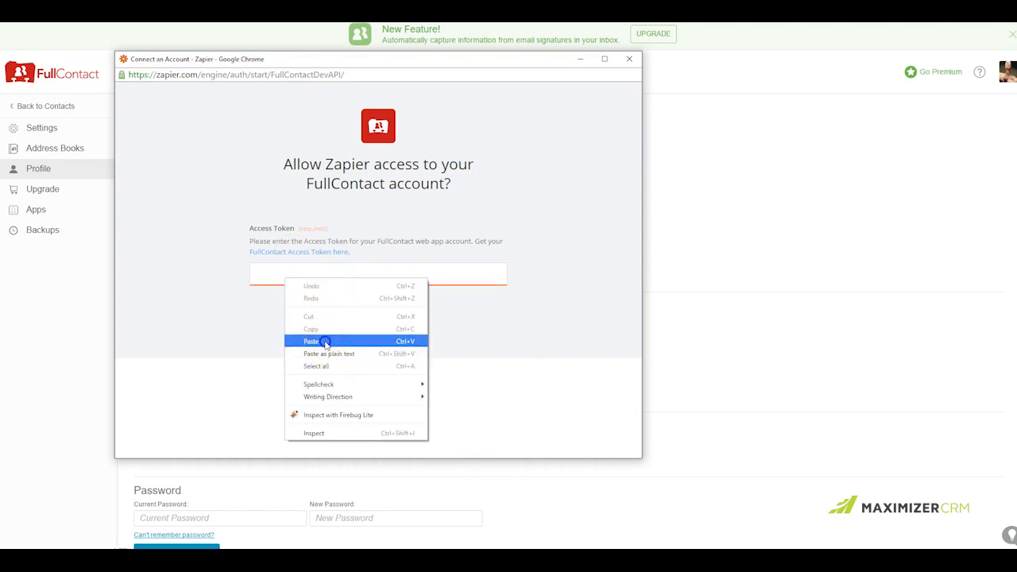
pyautogui.click(312, 340)
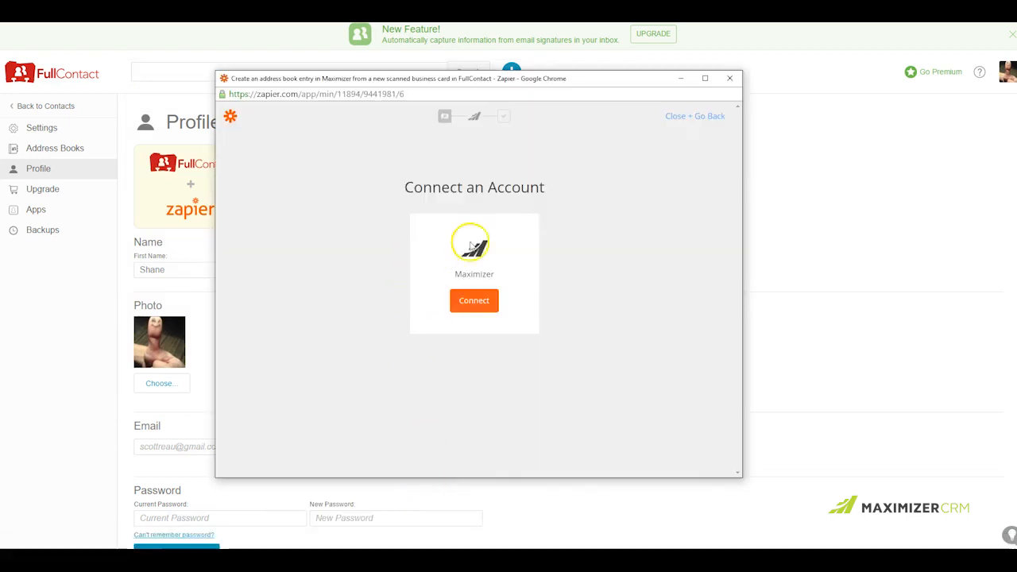
pyautogui.click(473, 300)
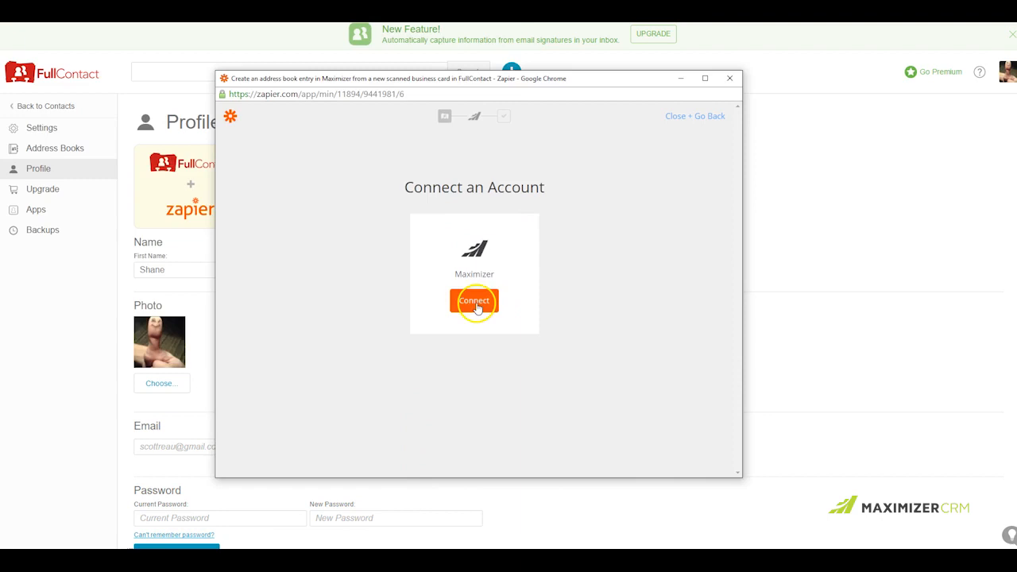
# Connect Maximizer by entering the account name 'shreauwme' and choosing 'Yes, continue'.
pyautogui.click(473, 300)
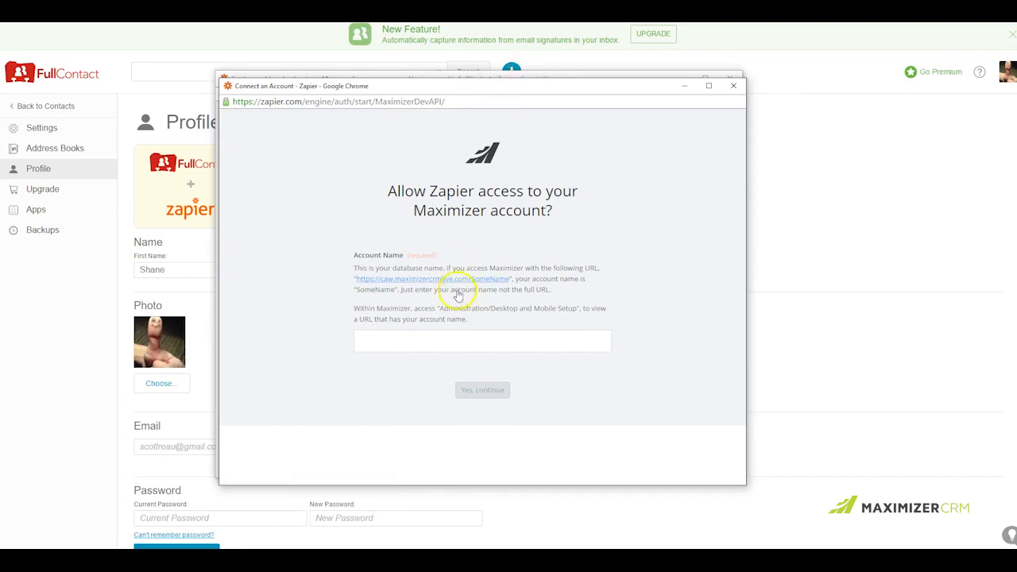
pyautogui.click(483, 340)
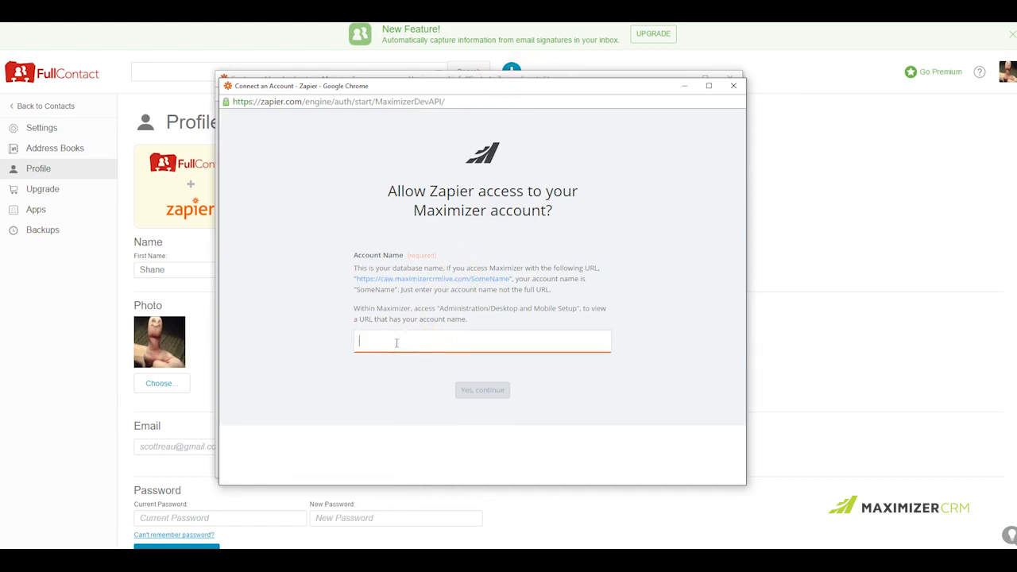
pyautogui.write('shanecott')
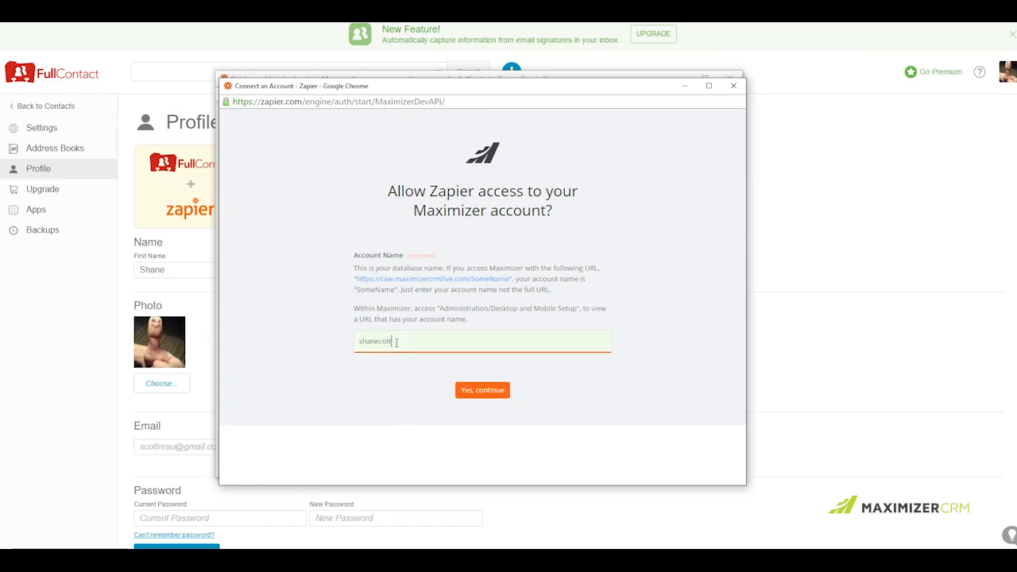
pyautogui.write('reauwme')
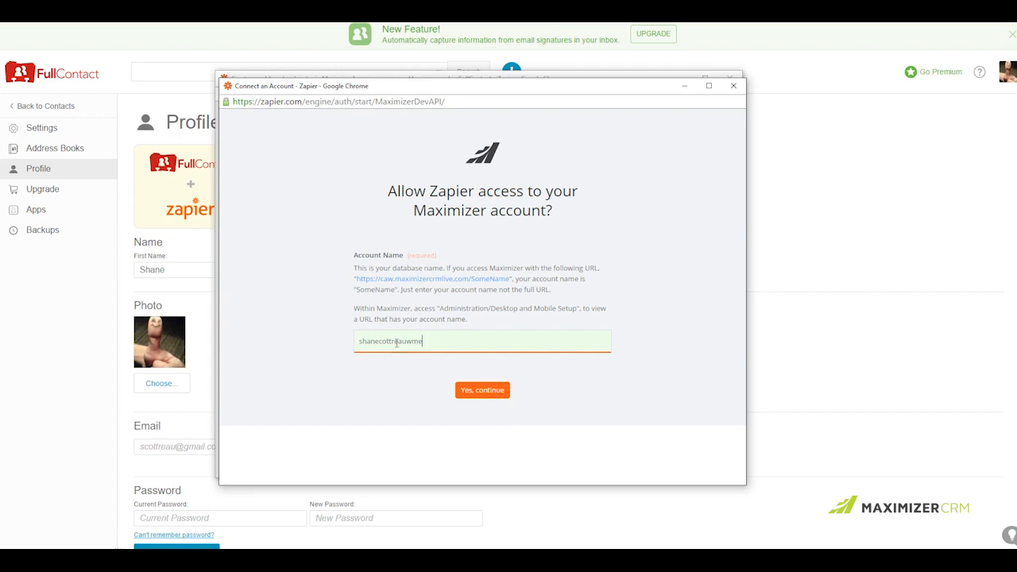
pyautogui.click(481, 389)
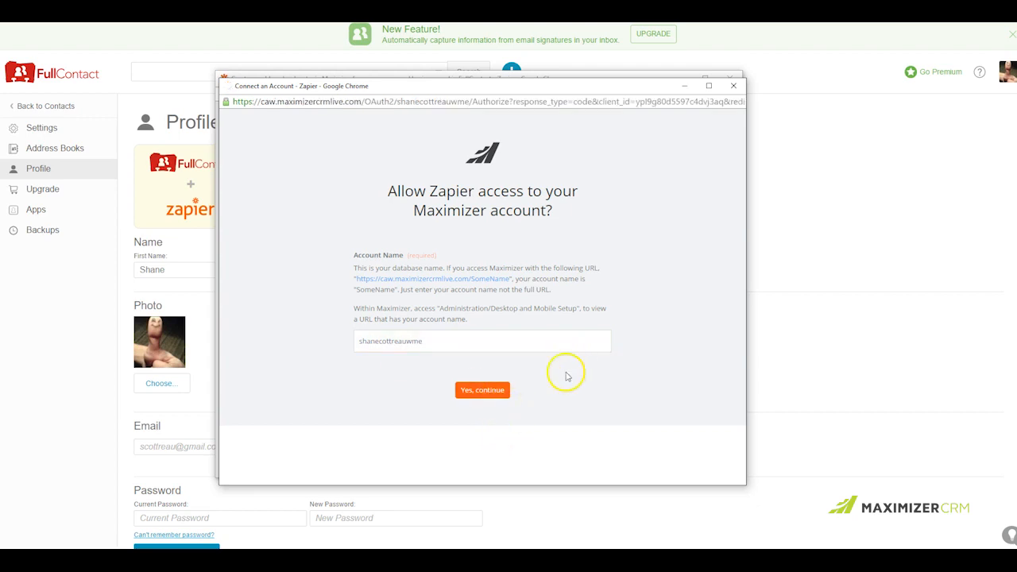
# Log in to Maximizer CRM Live as user SHANE to authorize Zapier's access.
pyautogui.click(483, 391)
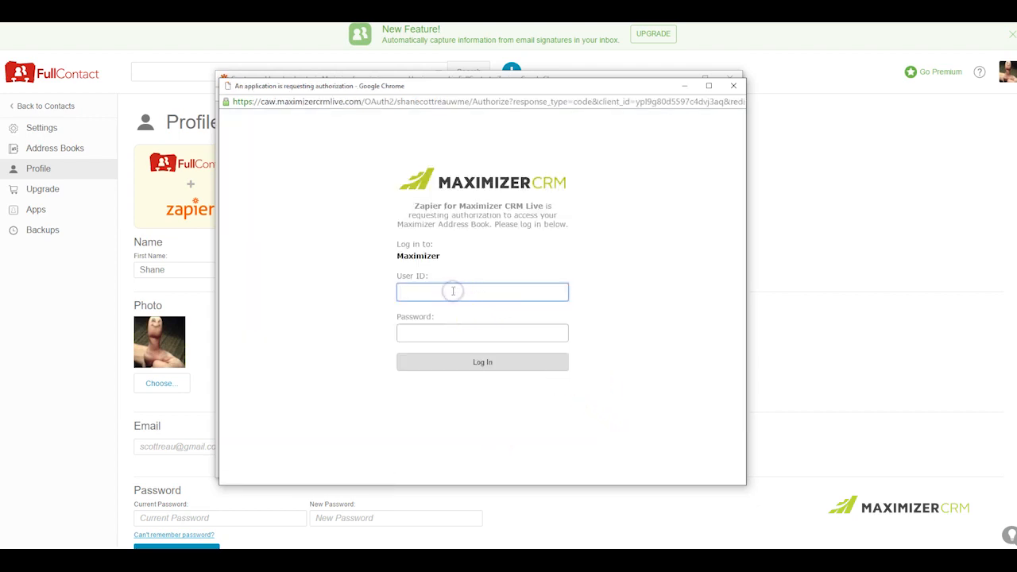
pyautogui.write('SHANE')
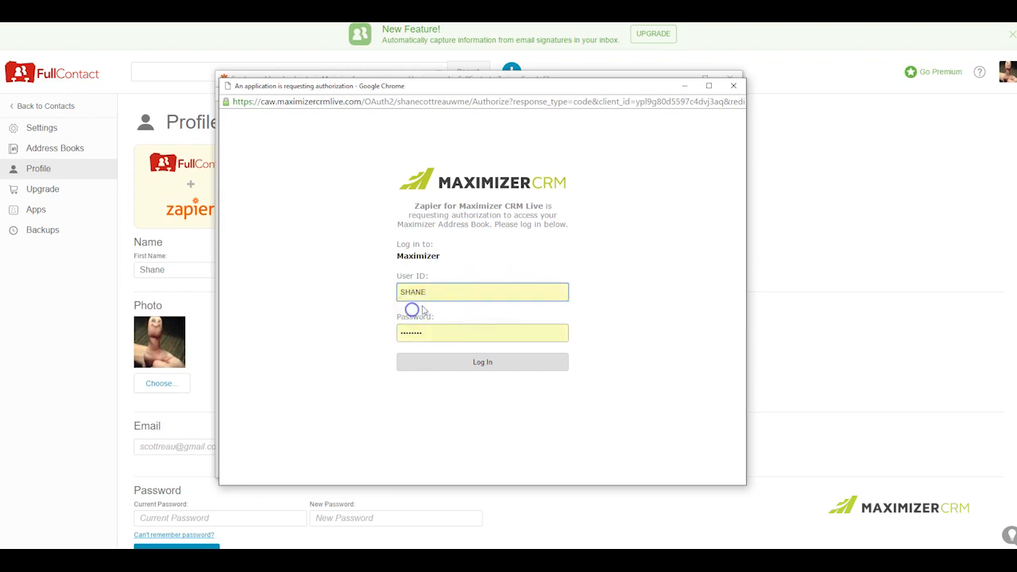
pyautogui.click(483, 362)
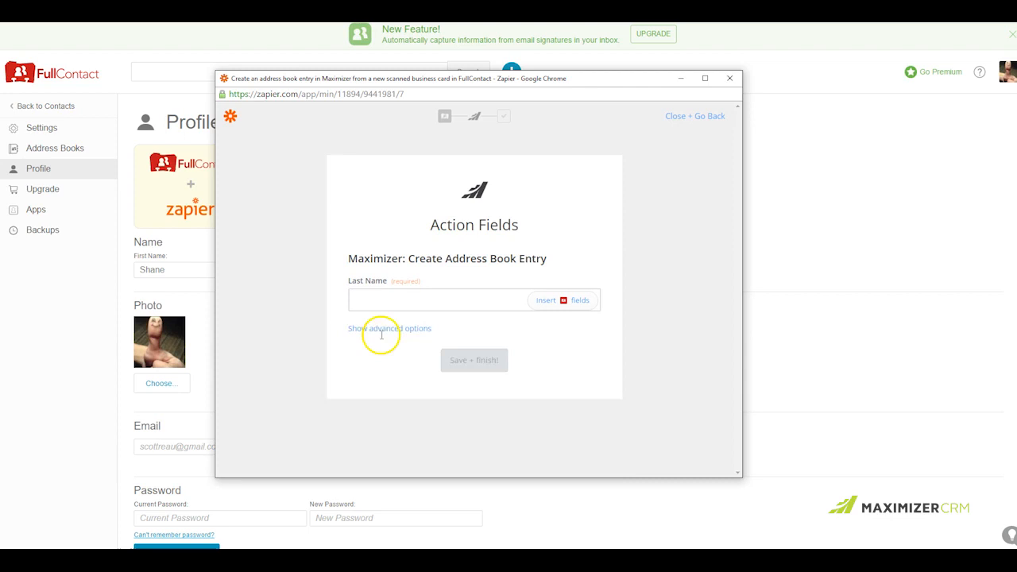
# Reveal the optional address book fields and load FullContact card details for First Name.
pyautogui.click(389, 327)
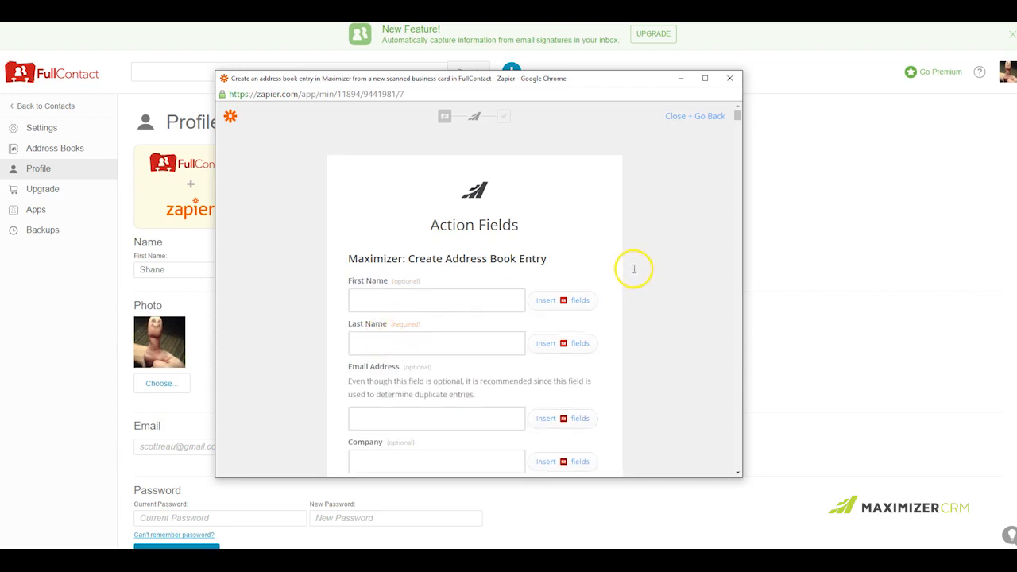
pyautogui.moveTo(621, 244)
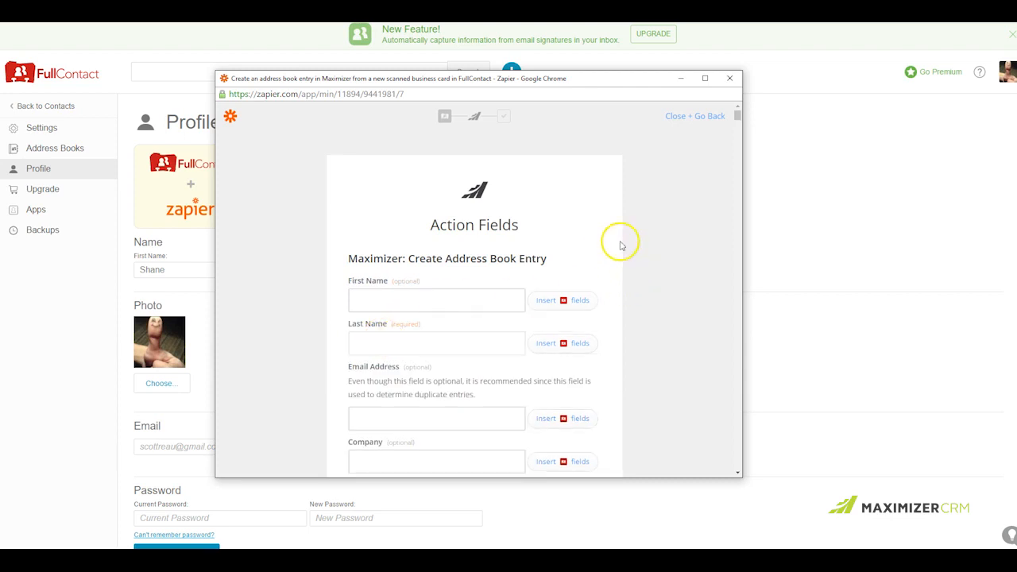
pyautogui.scroll(-3)
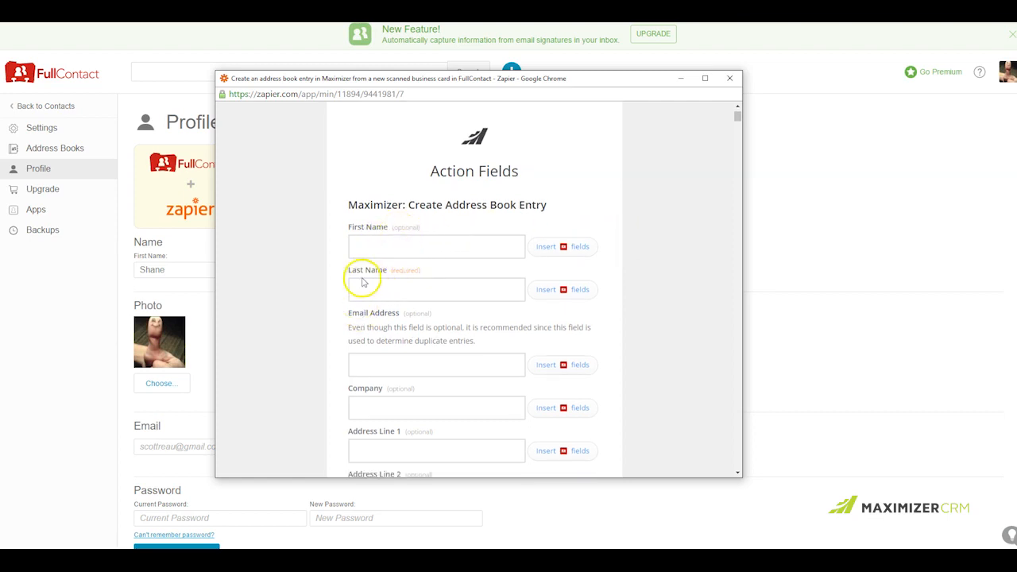
pyautogui.moveTo(383, 248)
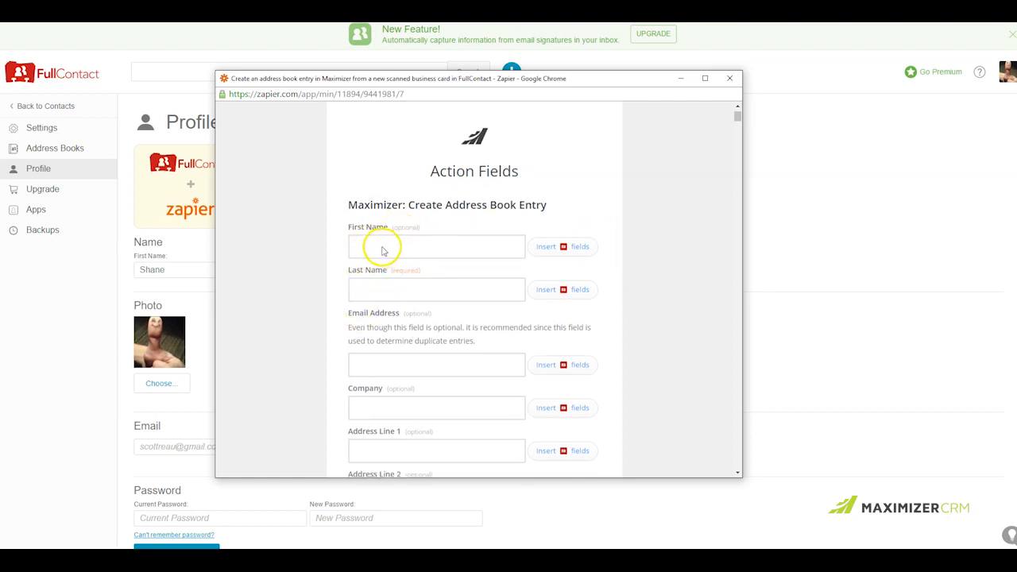
pyautogui.moveTo(566, 247)
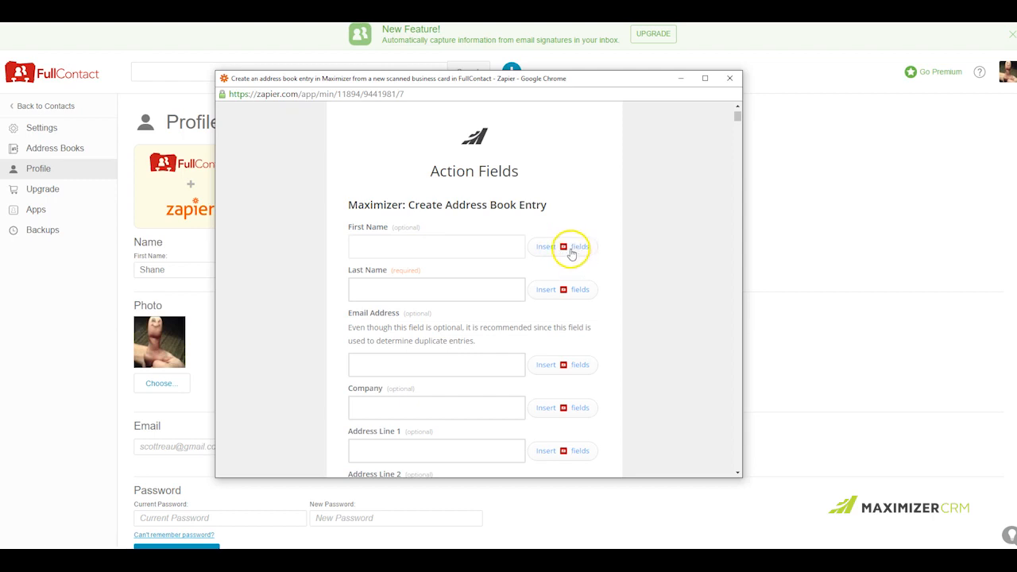
pyautogui.click(562, 246)
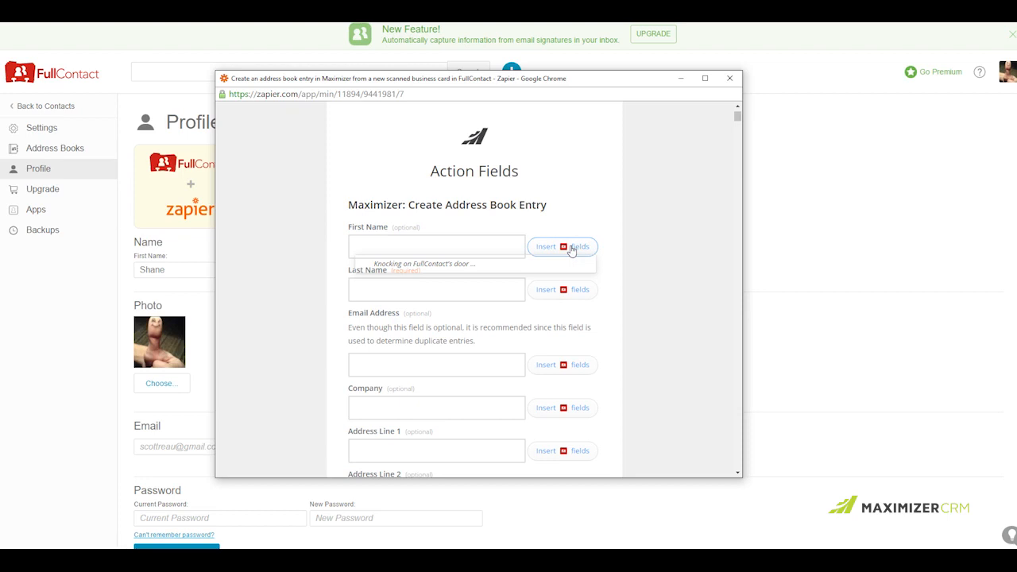
# Map card data to First Name, Last Name, Work Email, Company Name and Address Line 1.
pyautogui.click(562, 246)
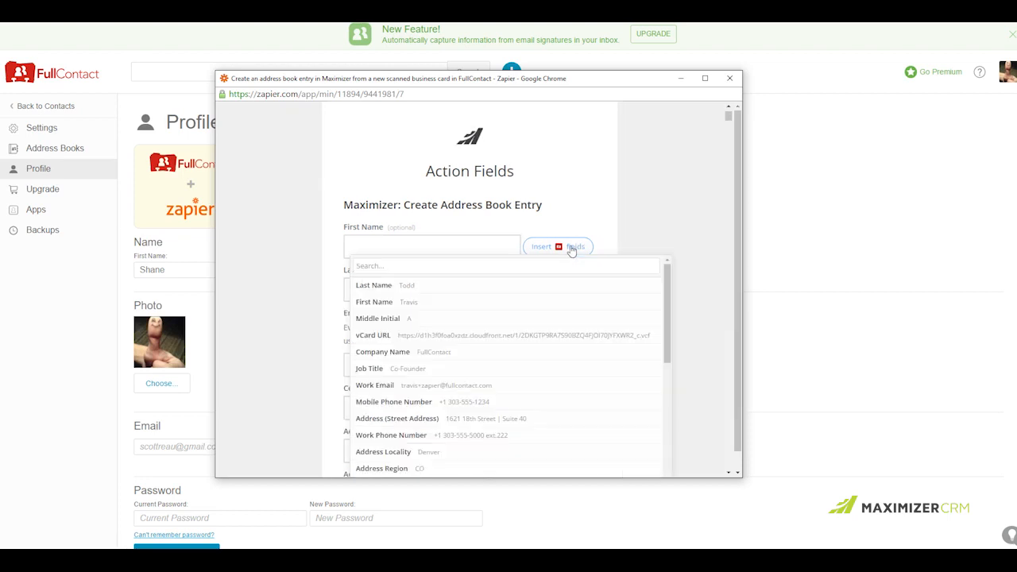
pyautogui.moveTo(369, 241)
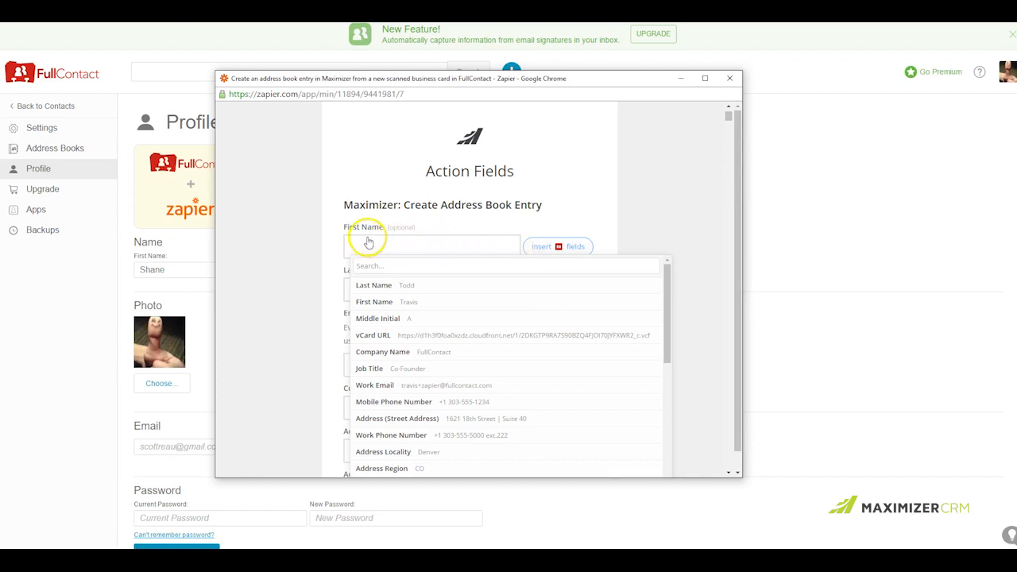
pyautogui.moveTo(378, 305)
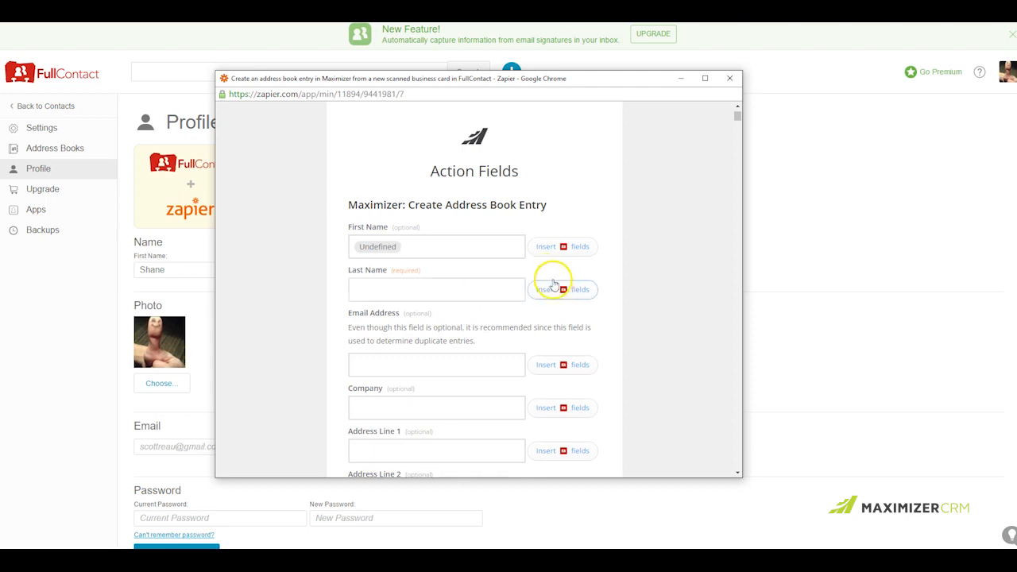
pyautogui.click(562, 289)
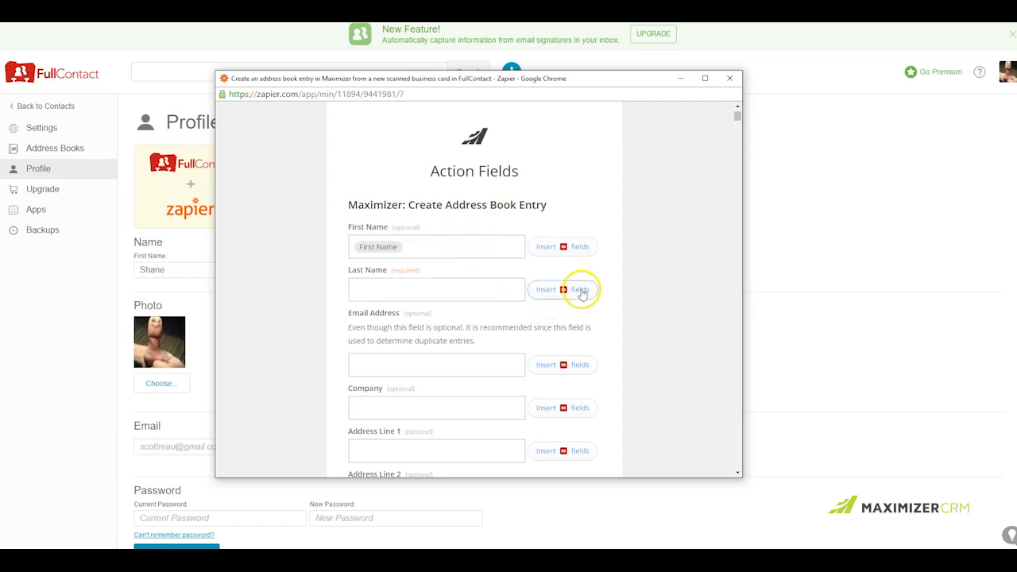
pyautogui.click(562, 289)
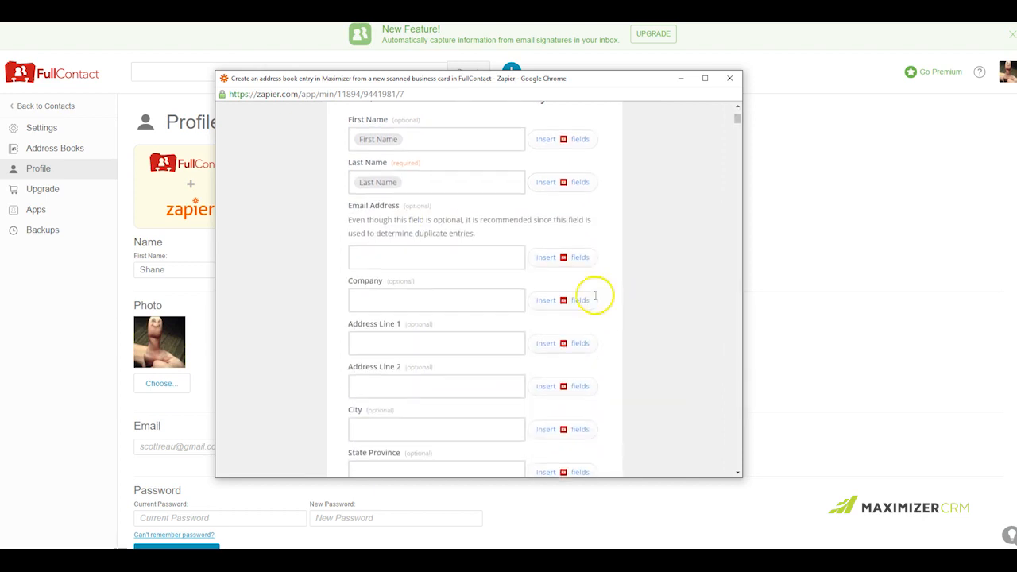
pyautogui.click(562, 257)
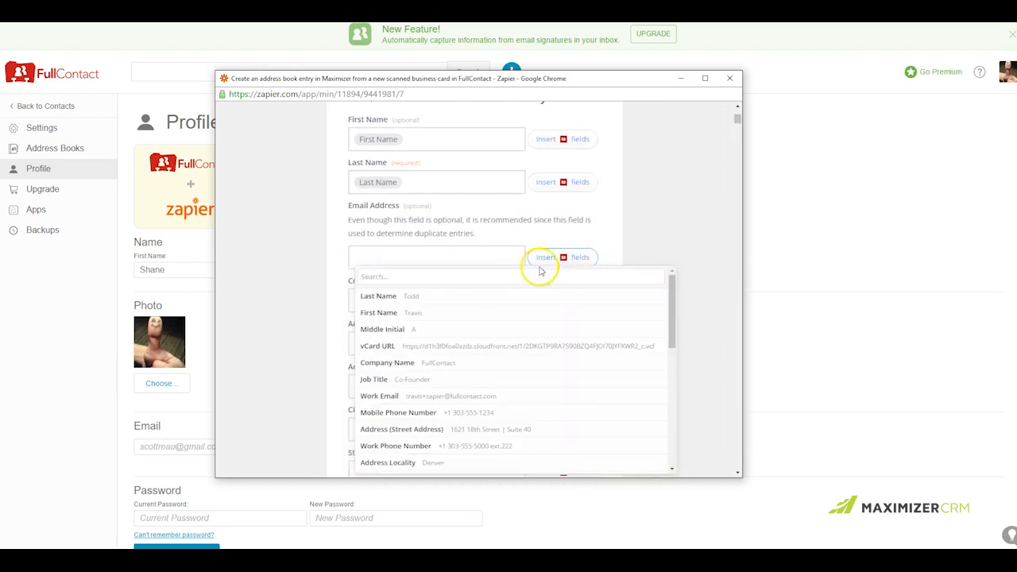
pyautogui.click(378, 396)
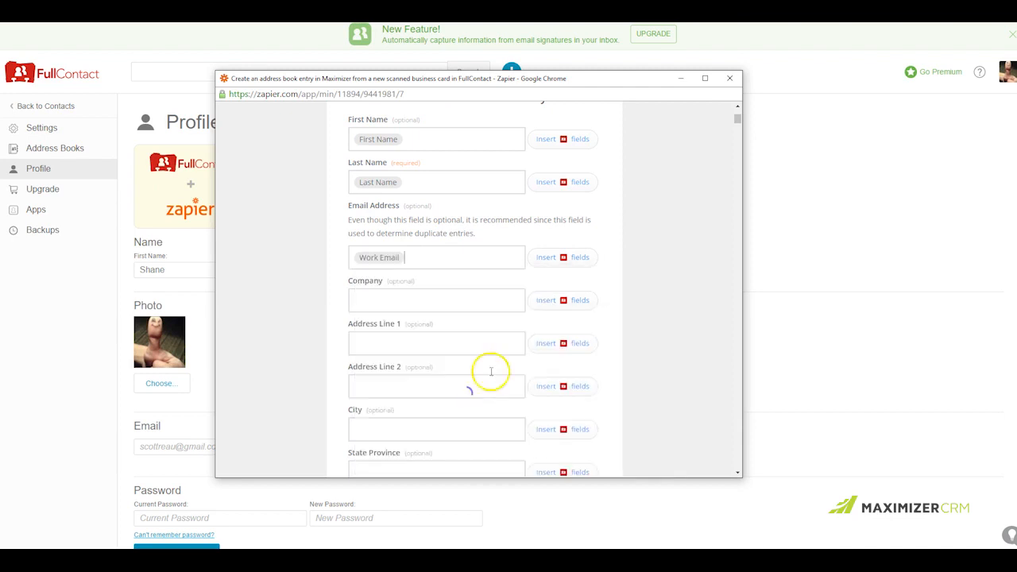
pyautogui.click(557, 299)
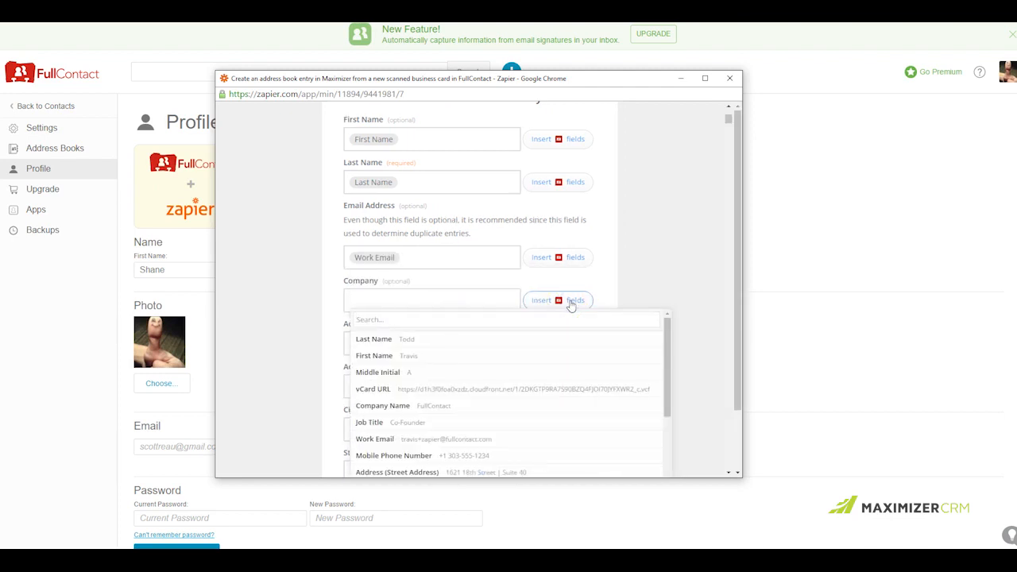
pyautogui.click(381, 405)
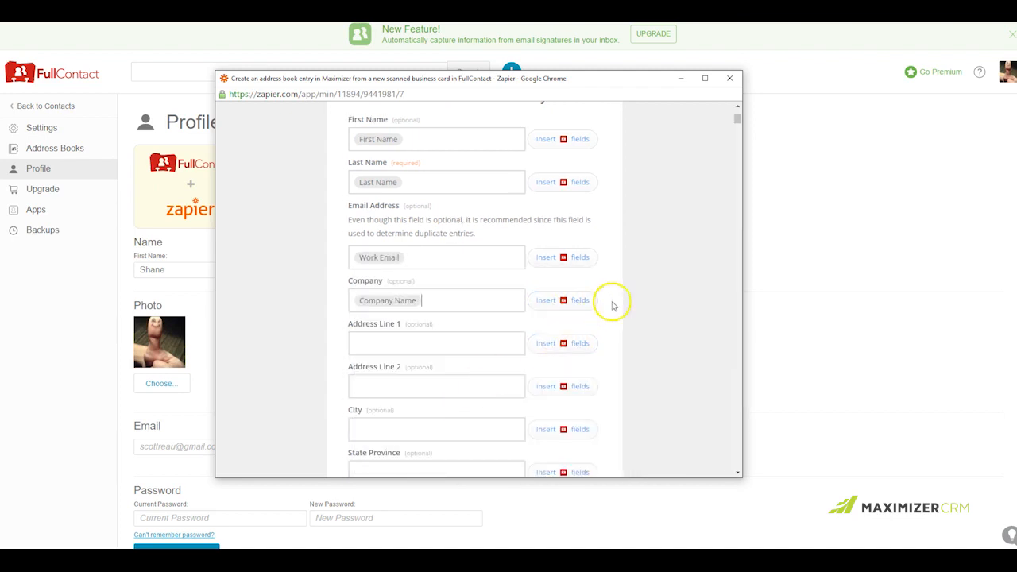
pyautogui.click(562, 299)
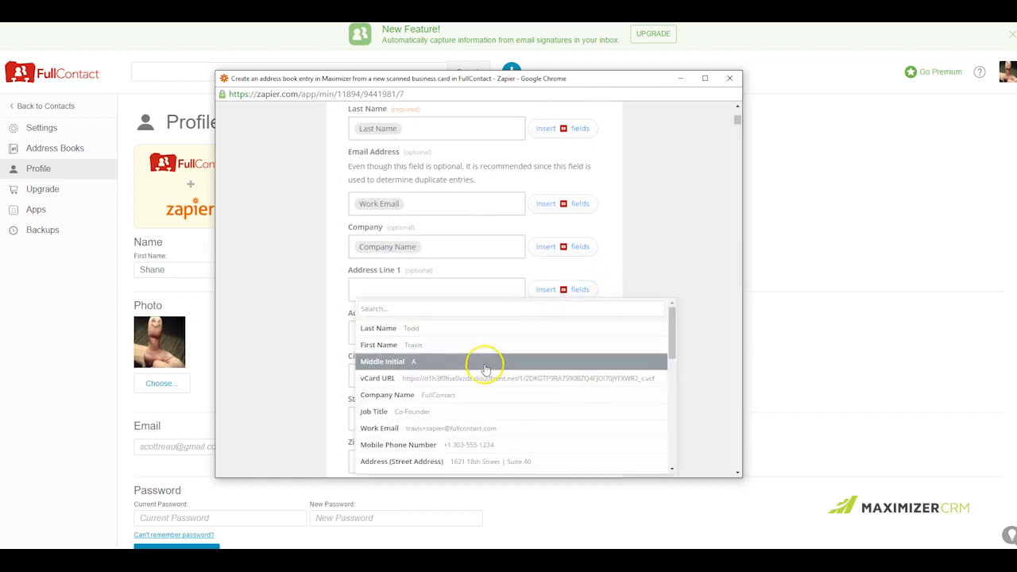
pyautogui.moveTo(493, 394)
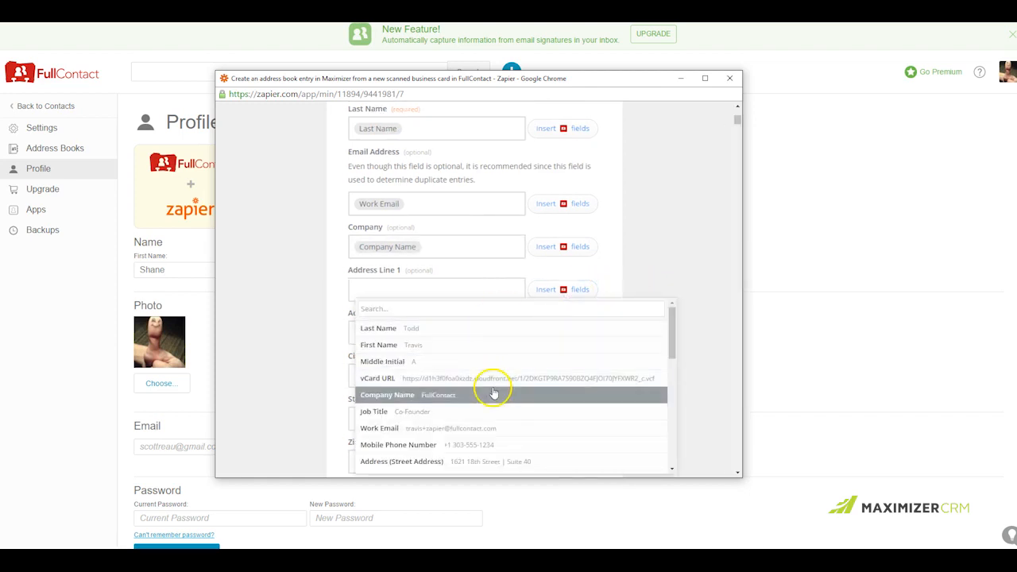
pyautogui.moveTo(489, 461)
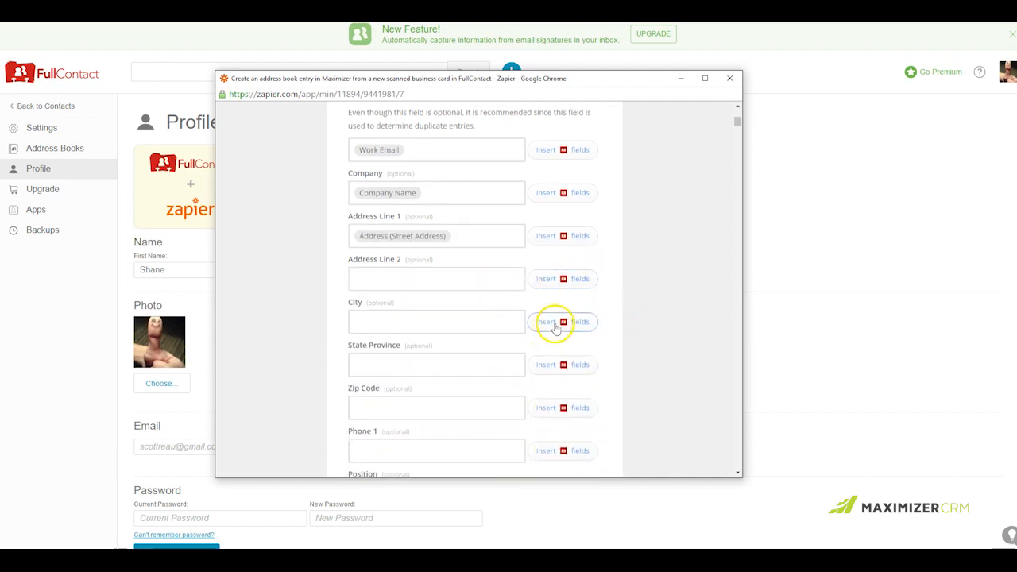
# Map card data to City, State/Province, Zip Code and Mobile Phone for Phone 1.
pyautogui.click(547, 321)
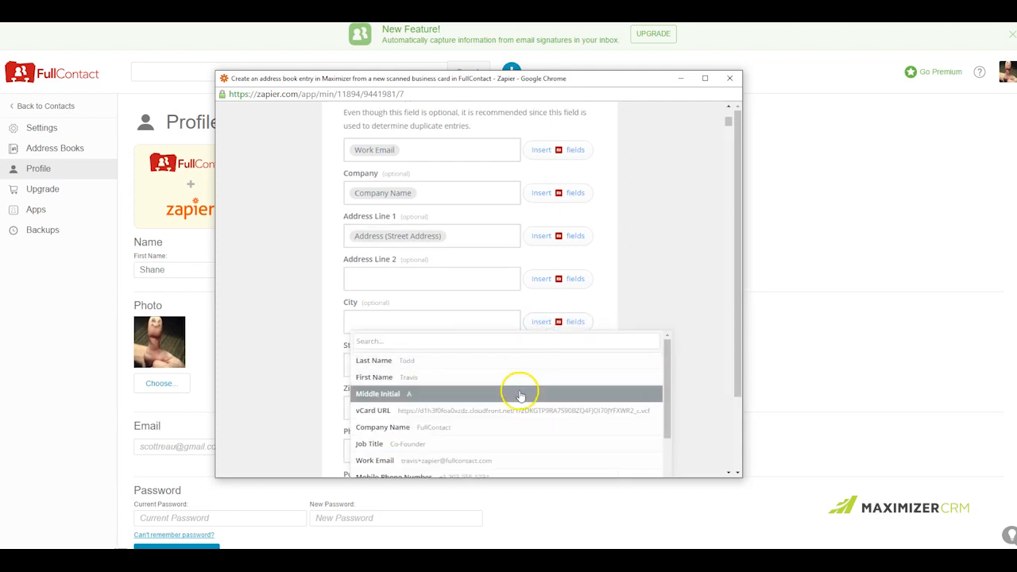
pyautogui.moveTo(505, 432)
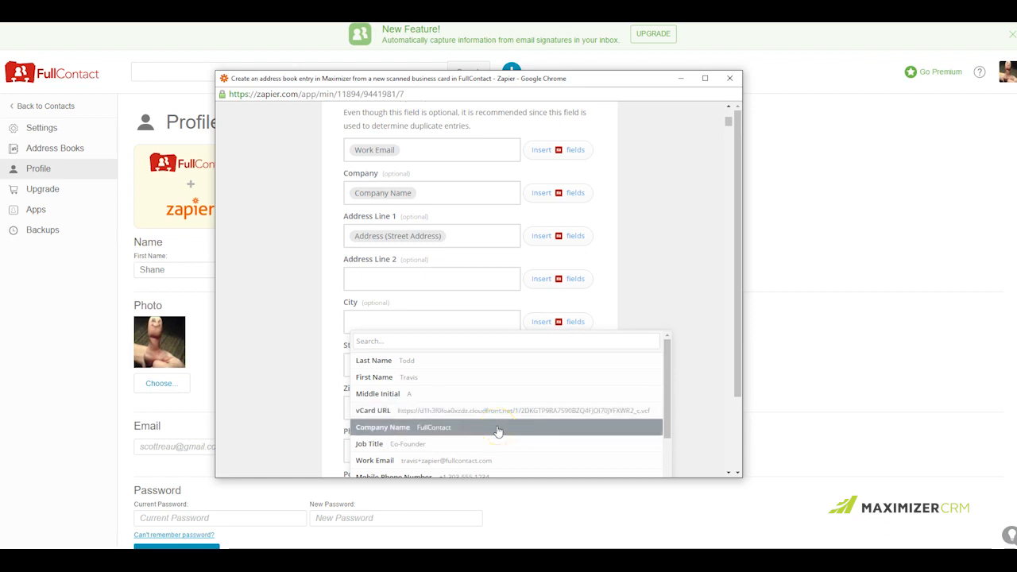
pyautogui.scroll(-3)
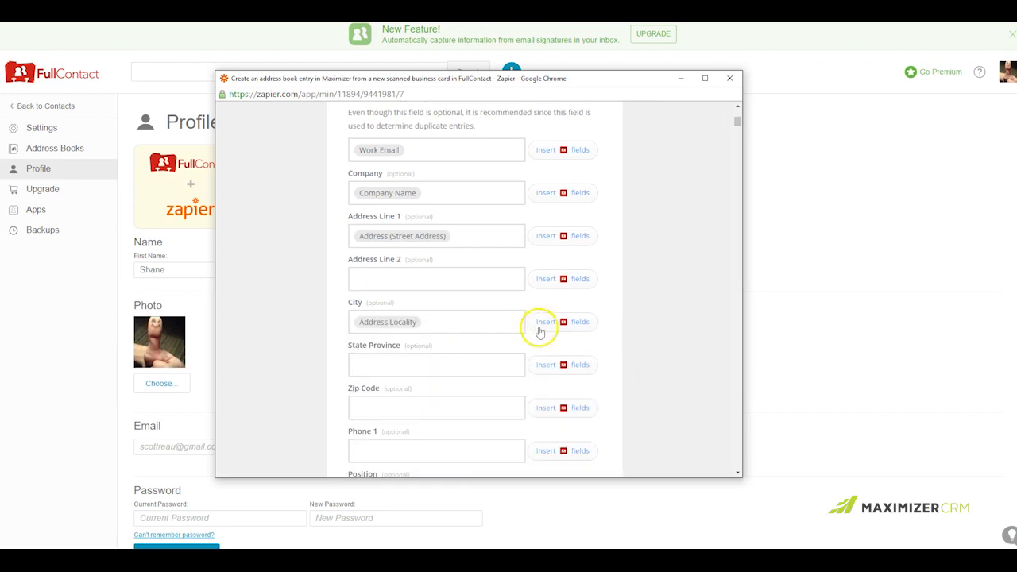
pyautogui.click(546, 321)
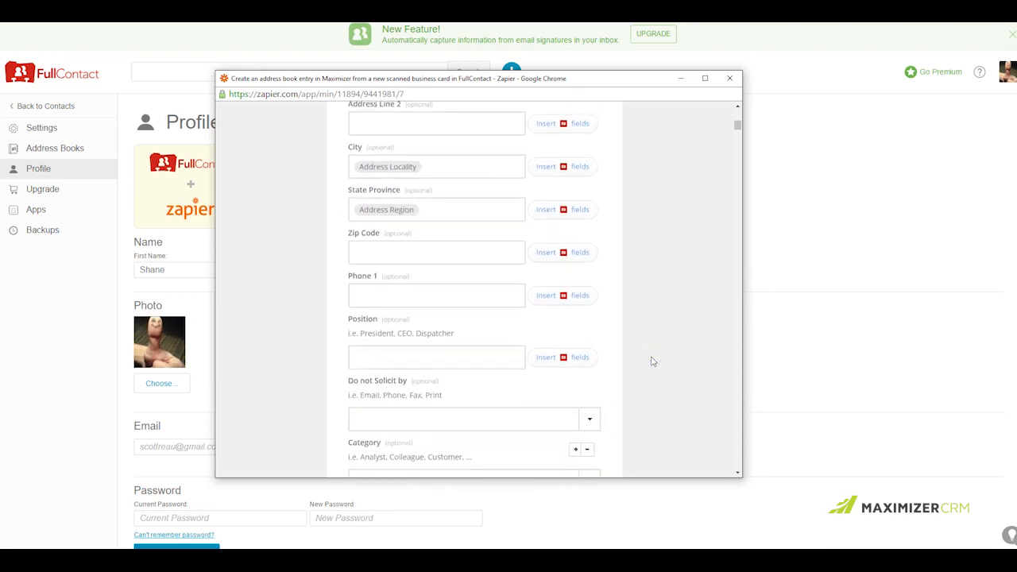
pyautogui.click(546, 294)
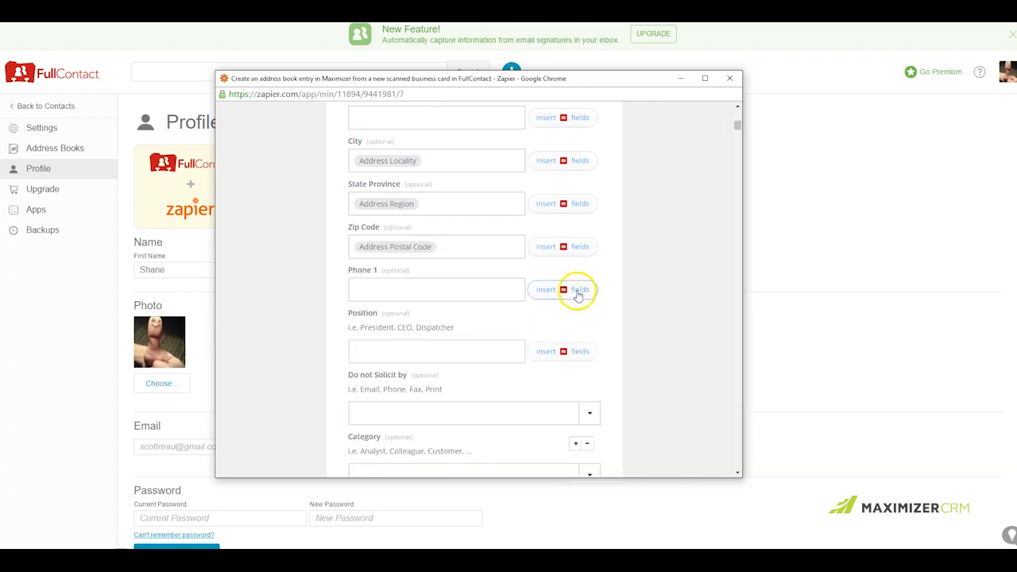
pyautogui.click(578, 289)
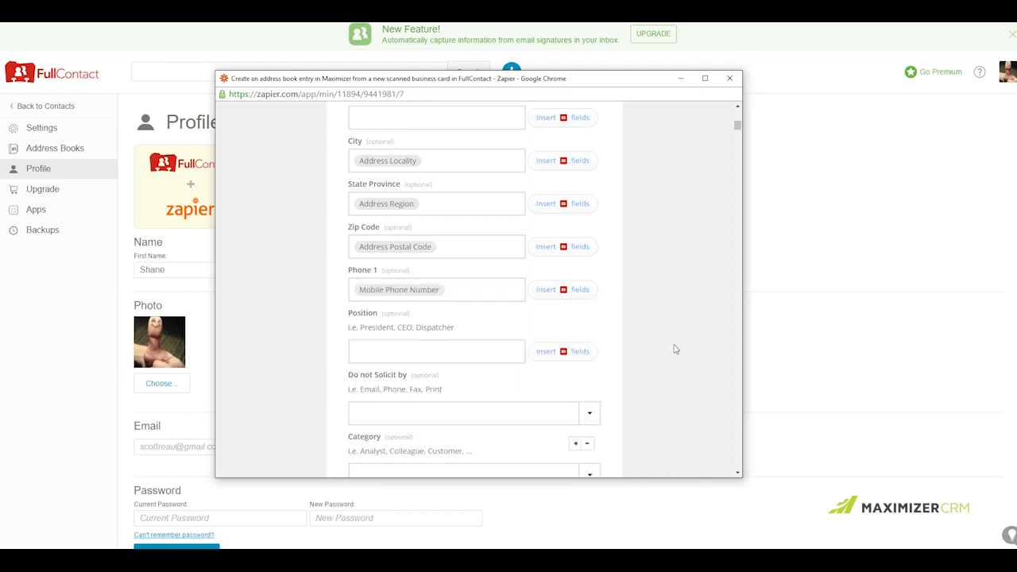
pyautogui.scroll(-3)
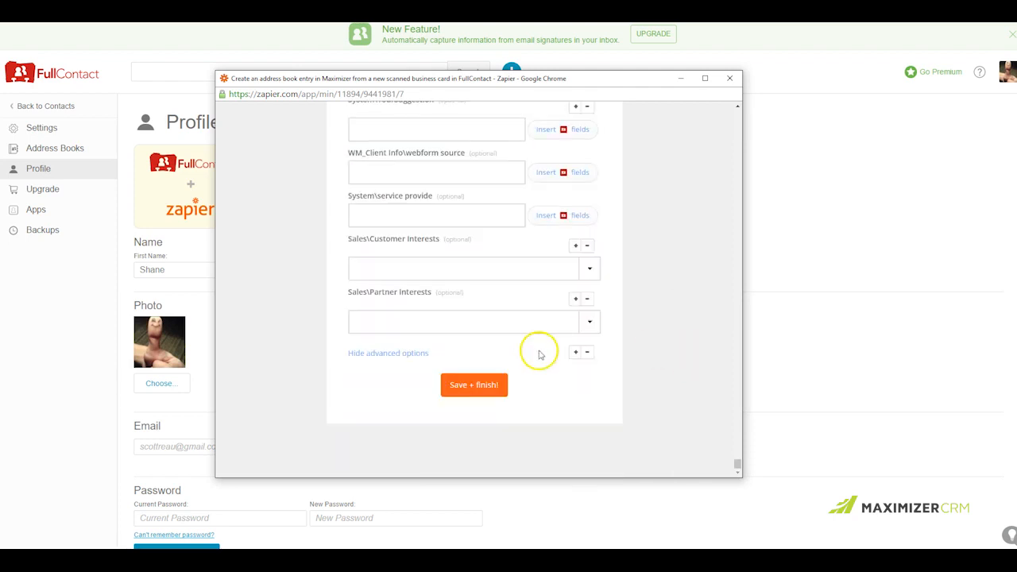
# Save and finish the zap, then test it by fetching the scanned FullContact business card.
pyautogui.click(473, 385)
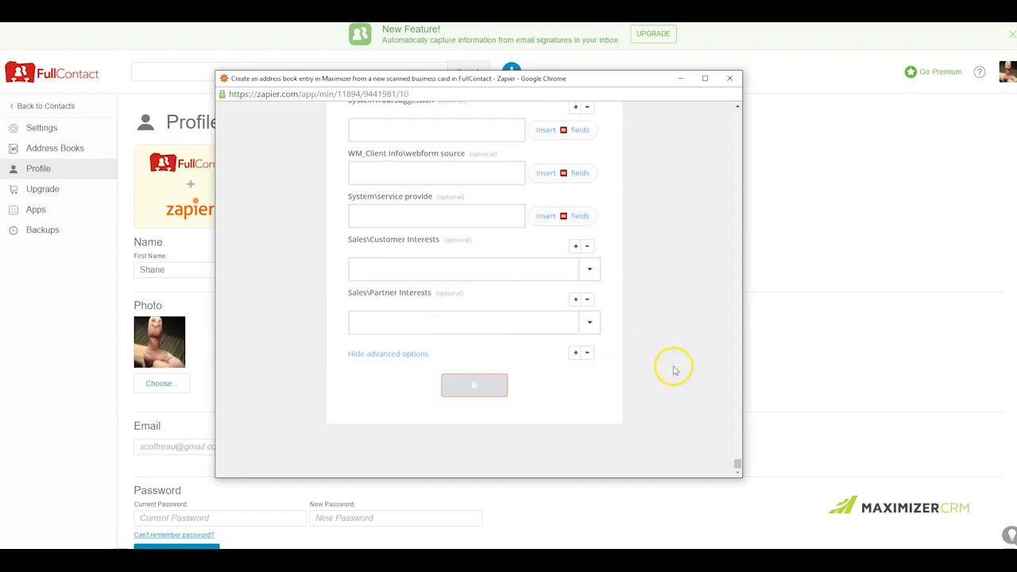
pyautogui.click(474, 386)
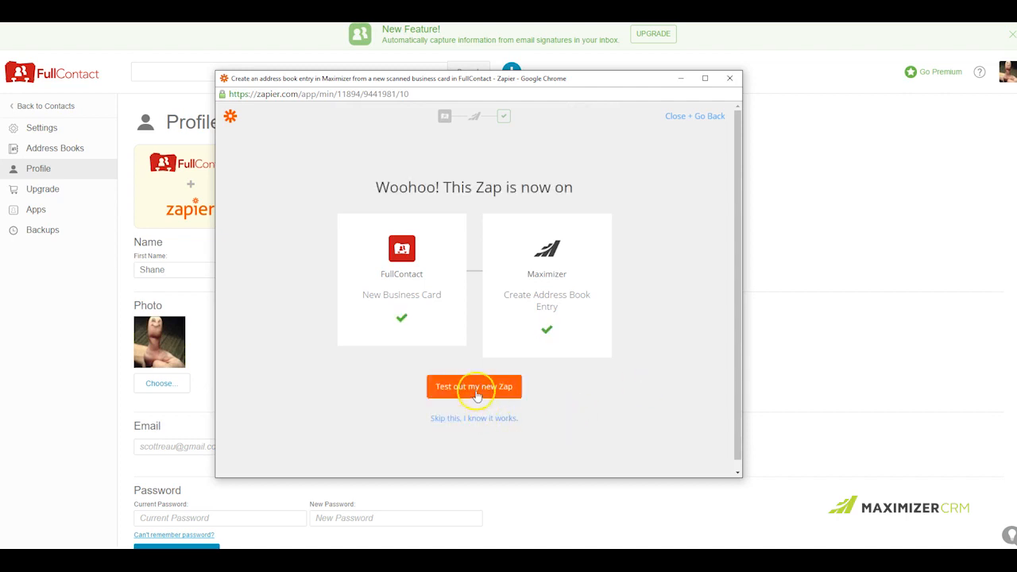
pyautogui.click(473, 388)
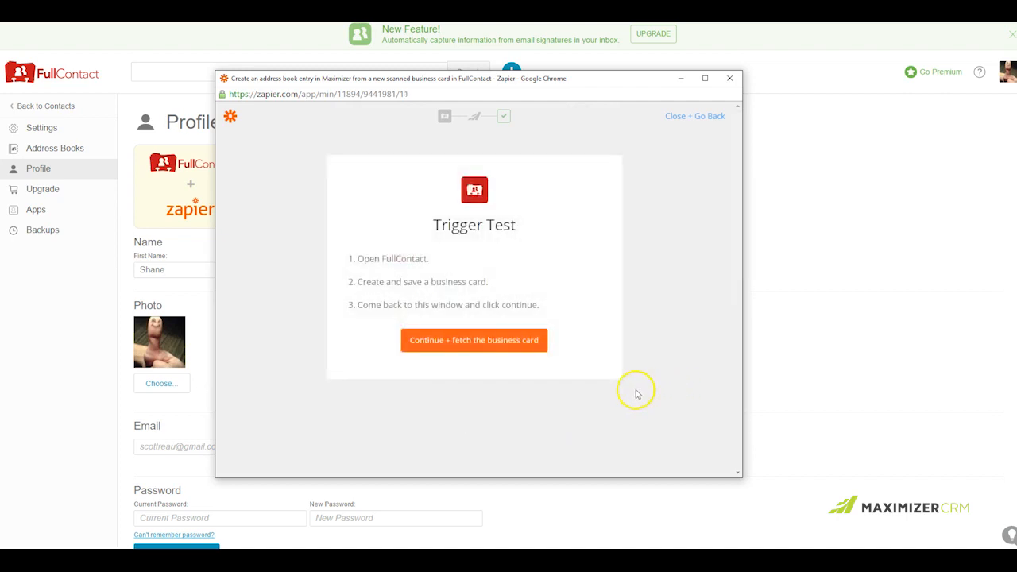
pyautogui.click(474, 340)
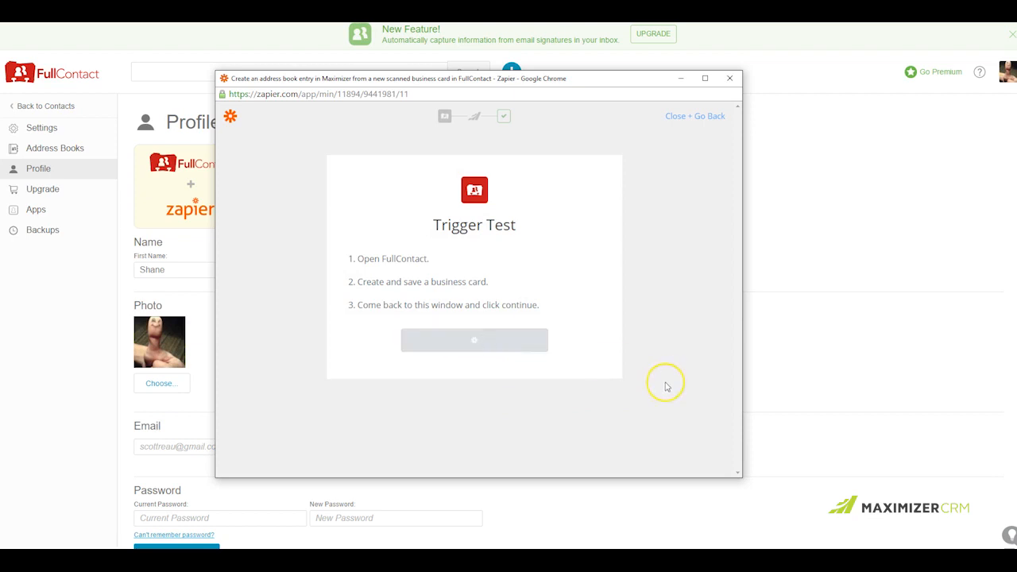
# Review the sample address book entry and send it to Maximizer, confirming the zap works.
pyautogui.click(473, 340)
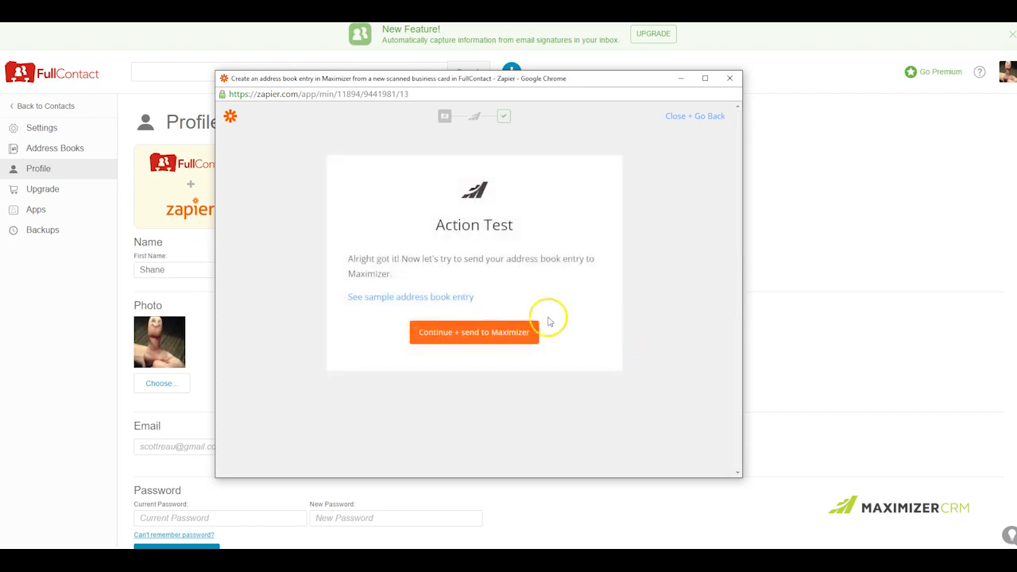
pyautogui.moveTo(400, 302)
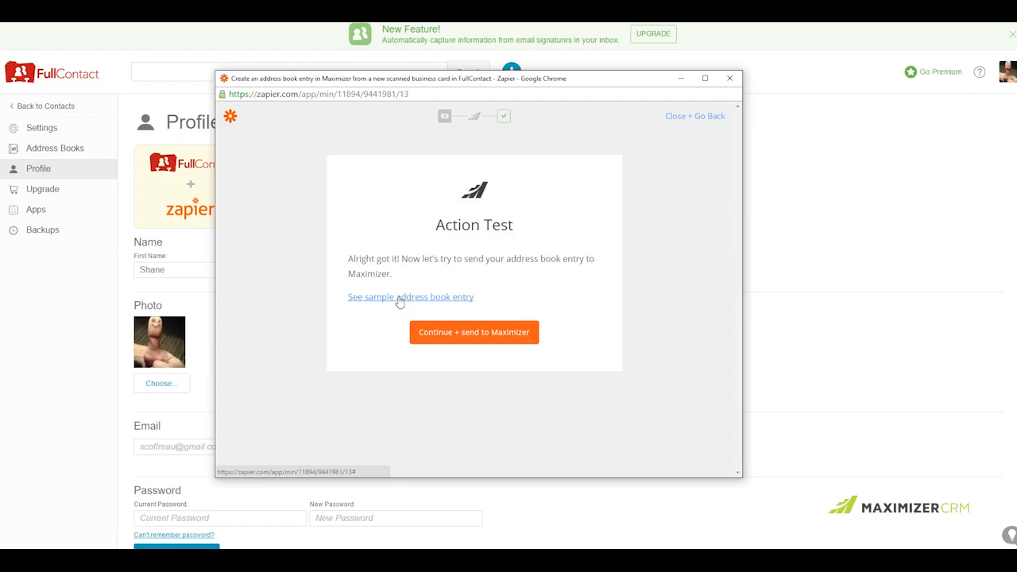
pyautogui.click(410, 297)
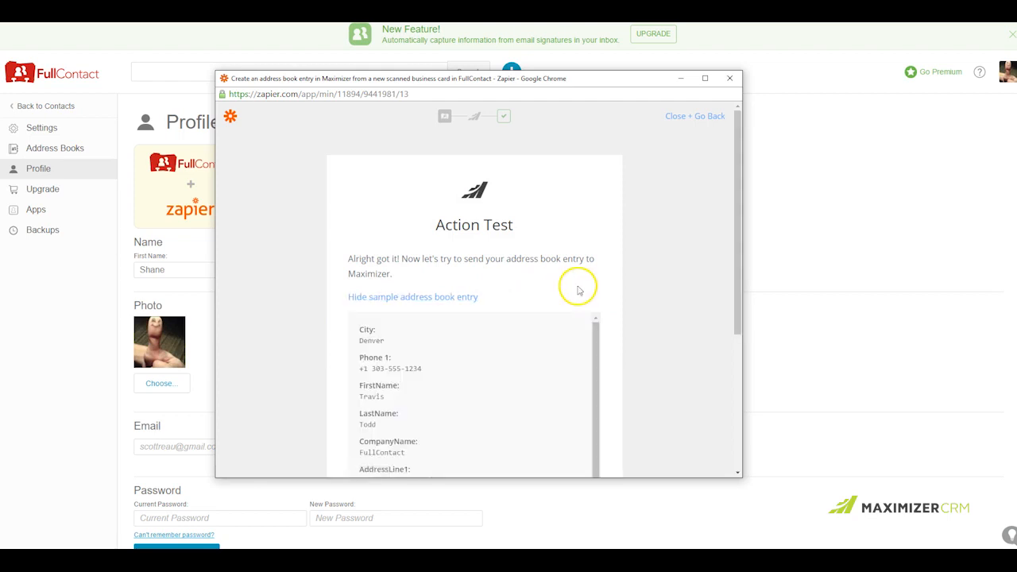
pyautogui.scroll(-3)
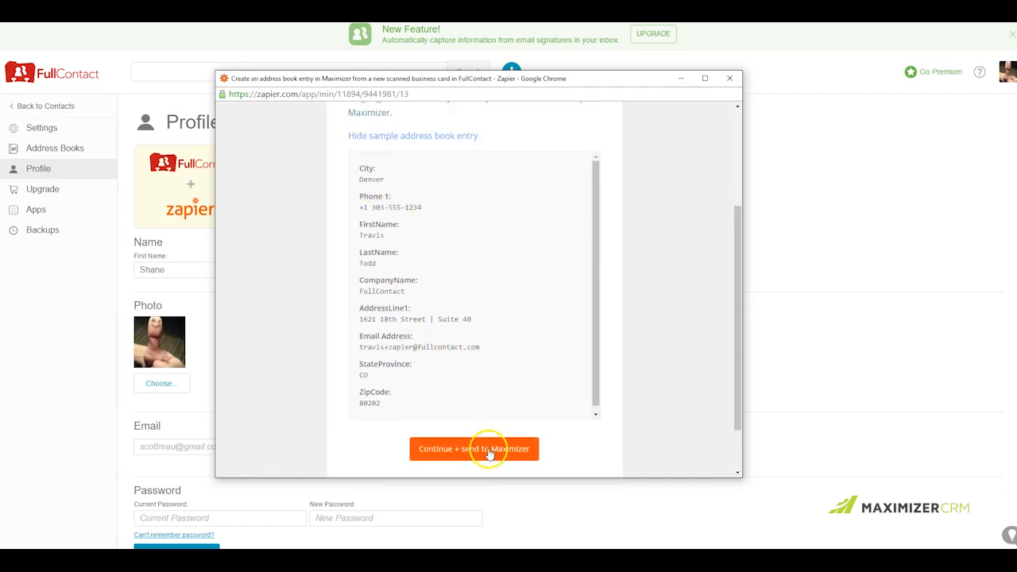
pyautogui.click(473, 448)
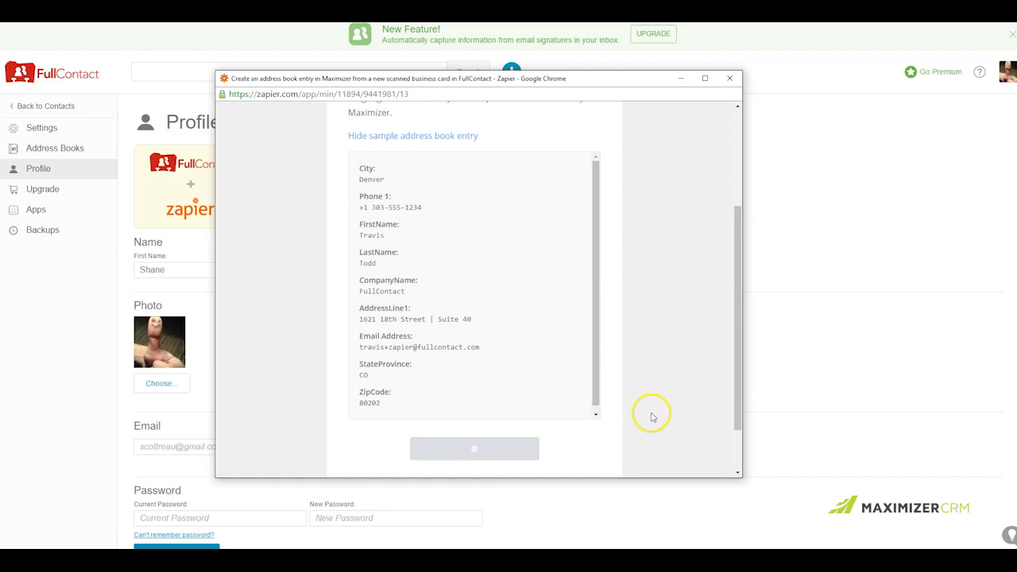
pyautogui.moveTo(655, 413)
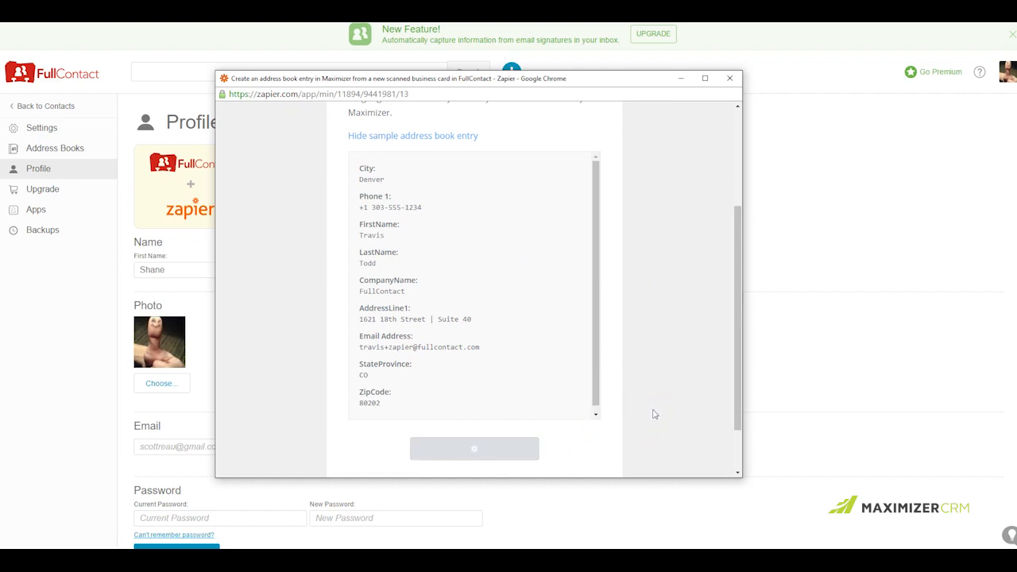
pyautogui.click(474, 448)
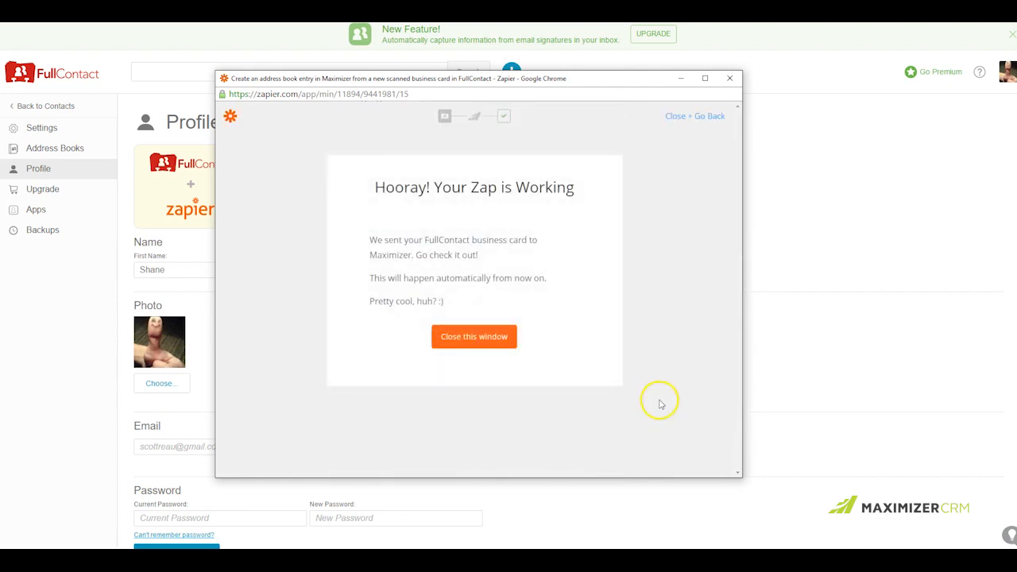
pyautogui.click(473, 337)
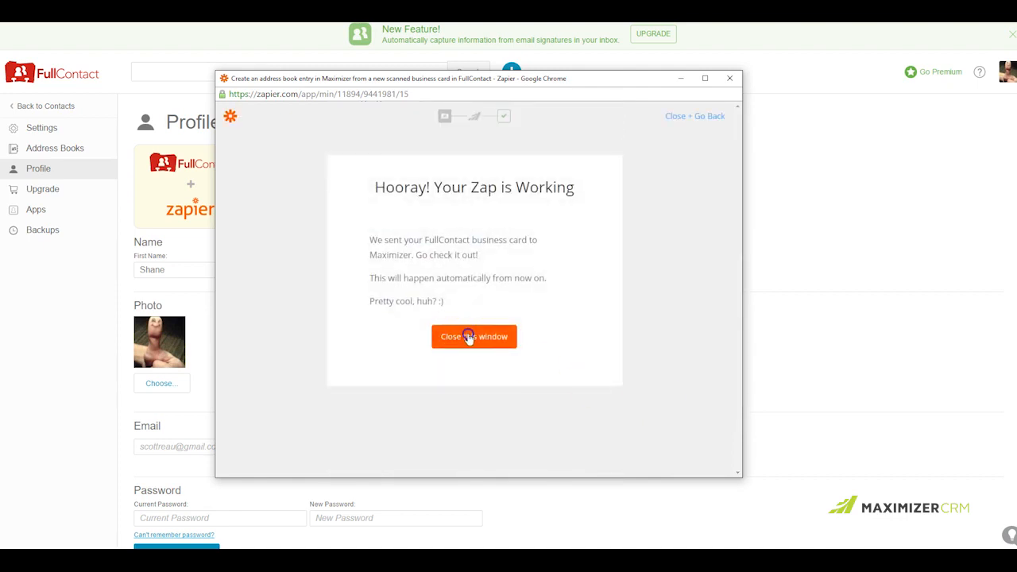
# Close the Zapier window and show all entries in the Maximizer address book.
pyautogui.click(473, 337)
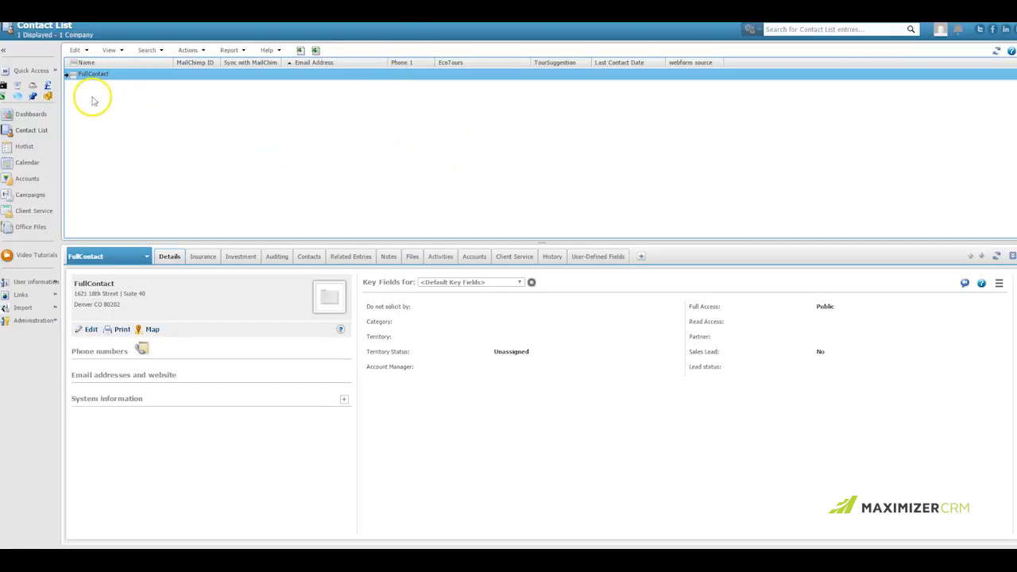
pyautogui.click(108, 49)
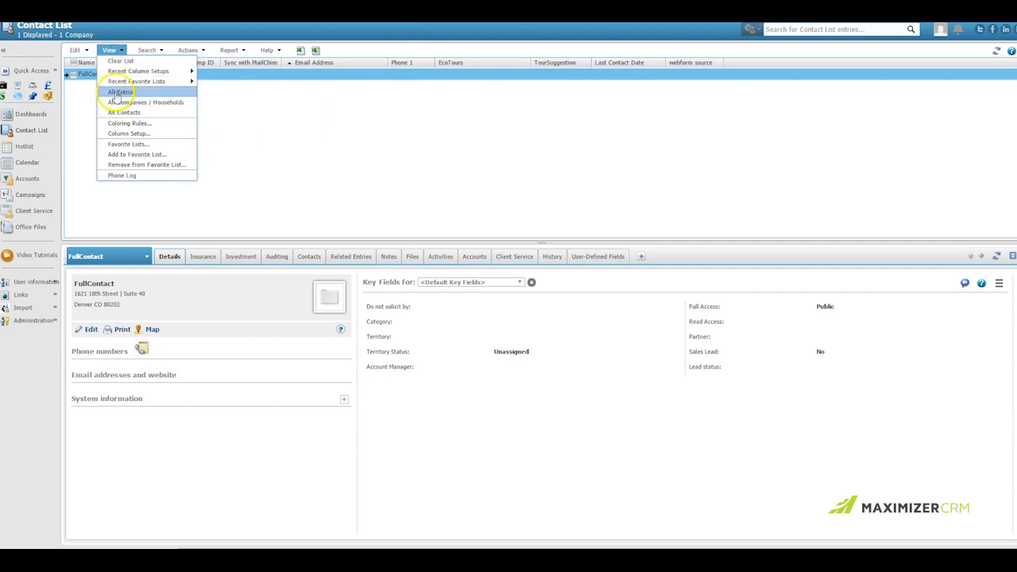
pyautogui.click(119, 90)
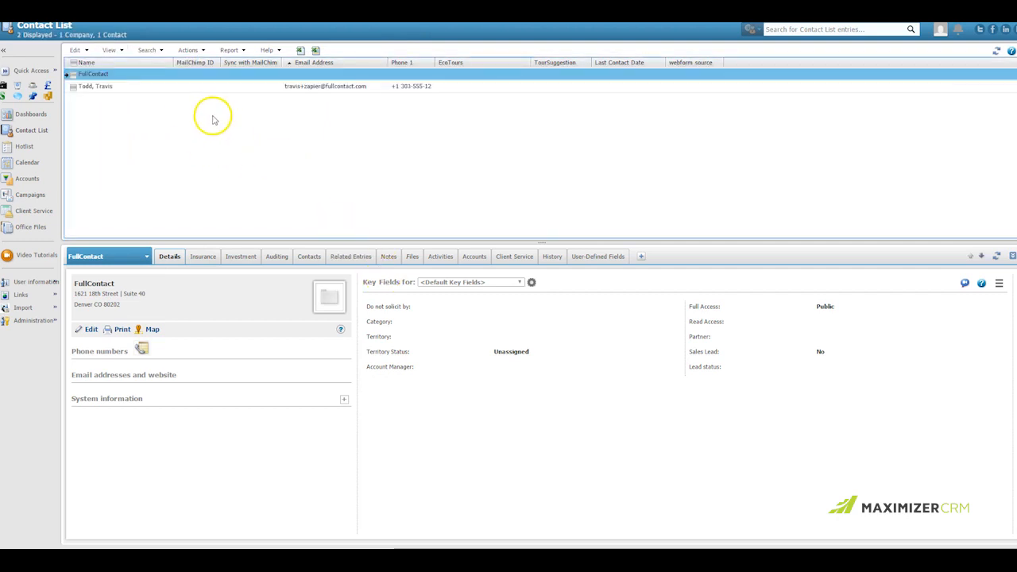
# Select the new FullContact test contact Travis Todd and open his record for editing.
pyautogui.click(96, 86)
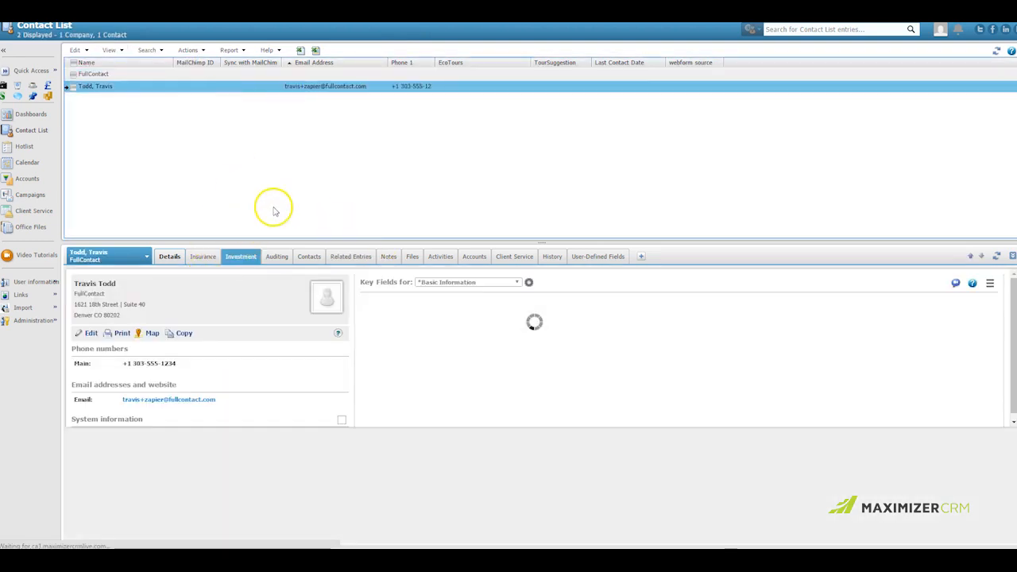
pyautogui.click(168, 256)
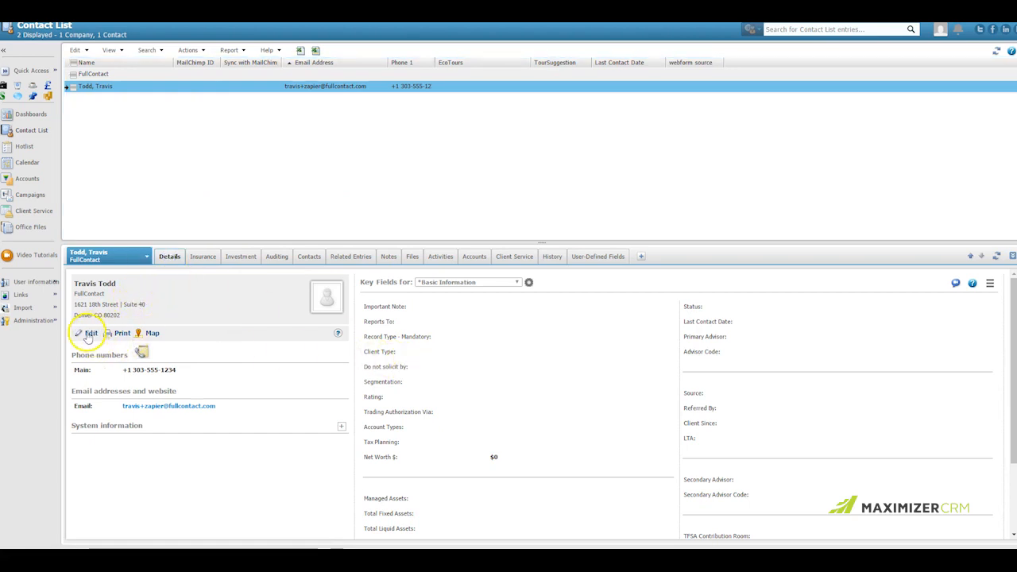
pyautogui.click(87, 334)
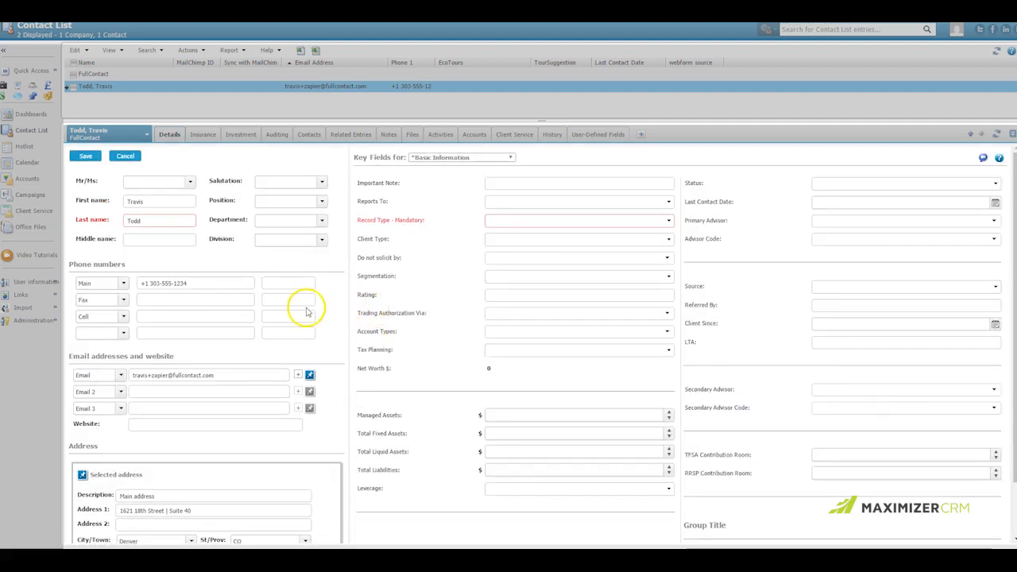
pyautogui.scroll(-3)
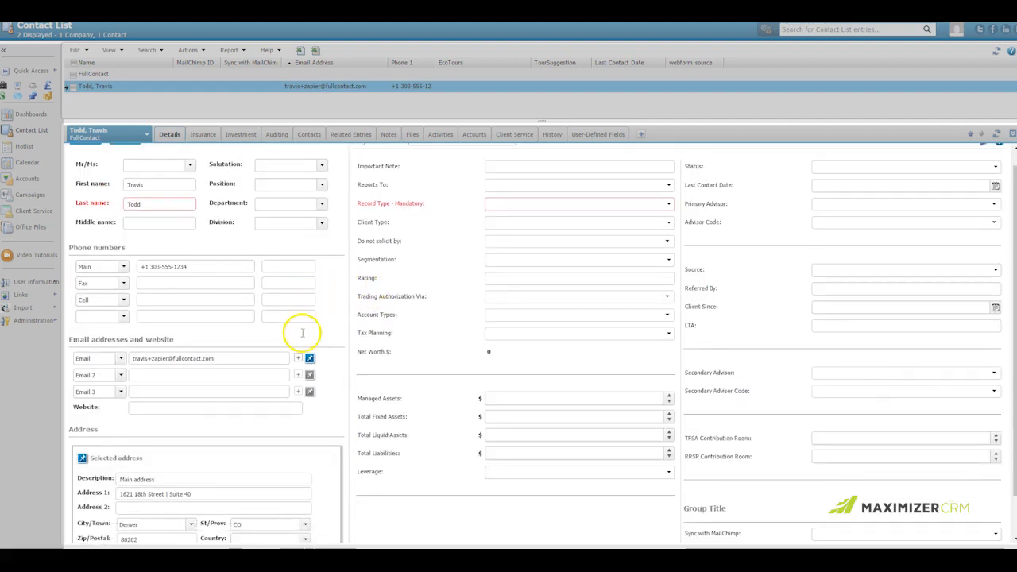
pyautogui.scroll(-3)
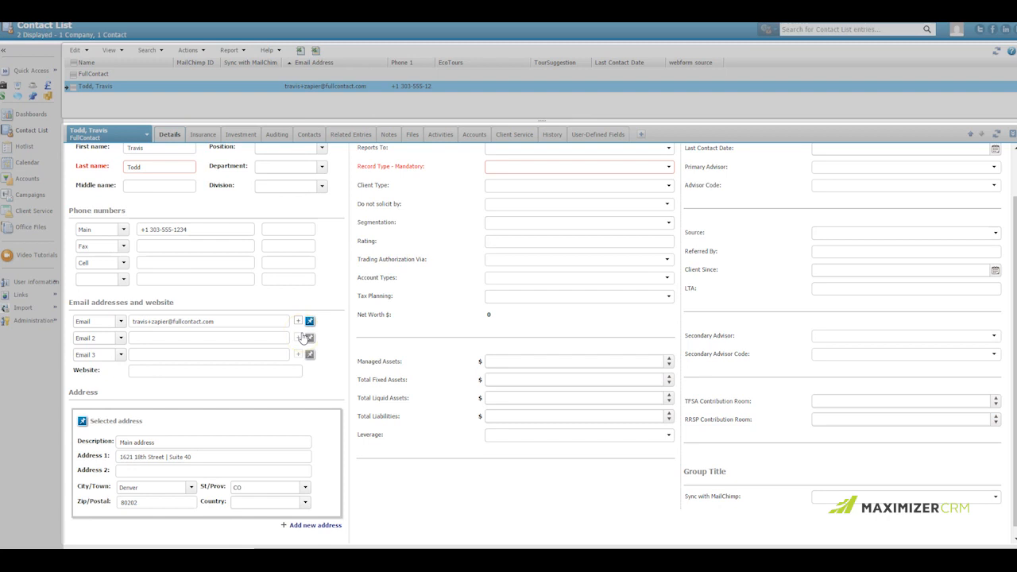